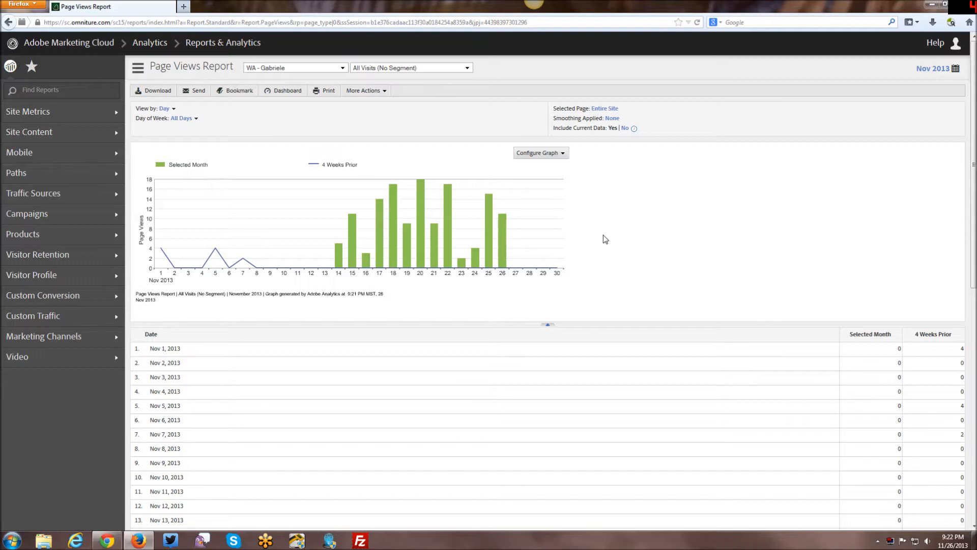
pyautogui.moveTo(601, 248)
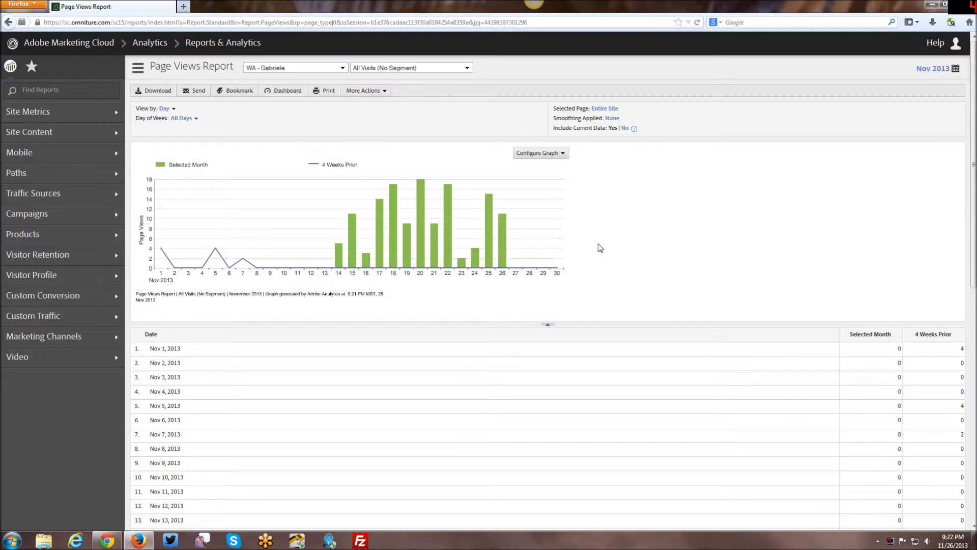
pyautogui.moveTo(464, 76)
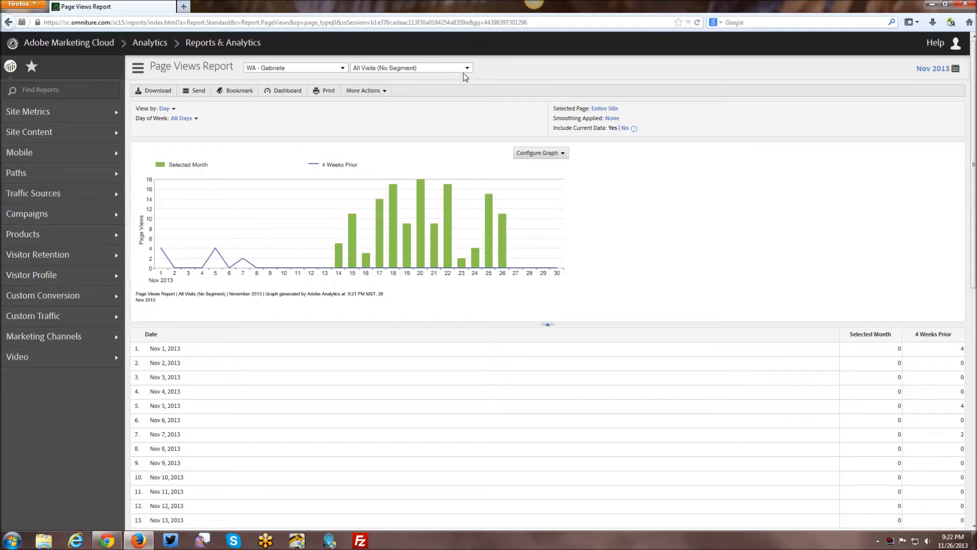
pyautogui.moveTo(443, 75)
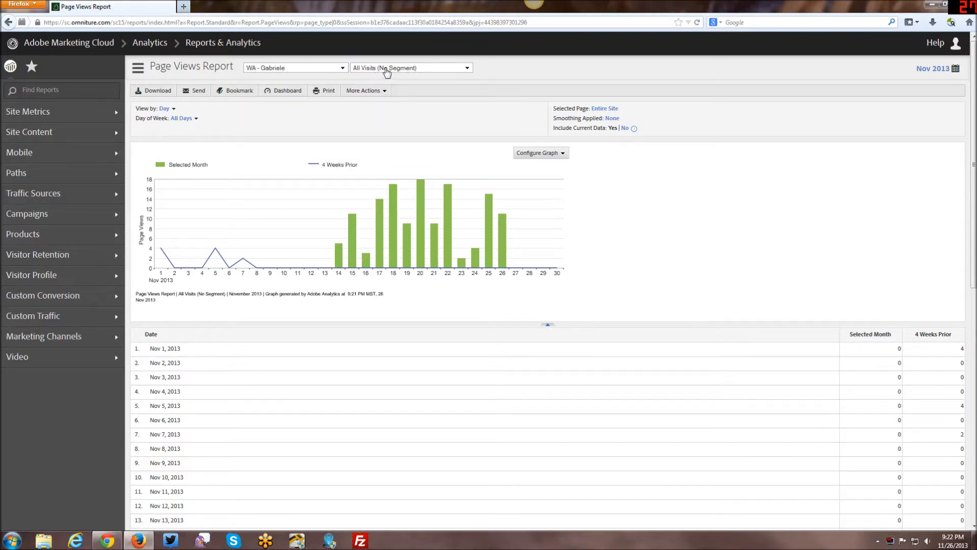
pyautogui.moveTo(466, 70)
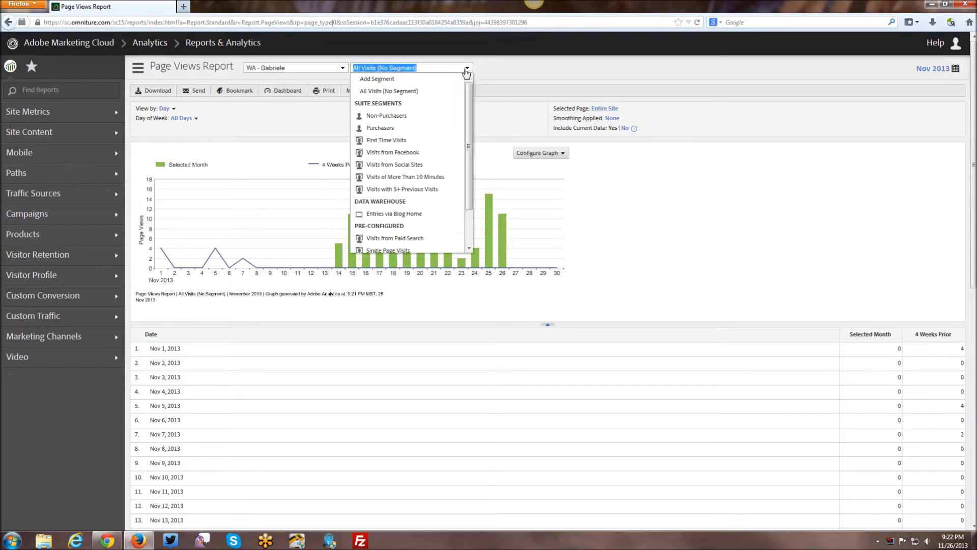
pyautogui.moveTo(473, 95)
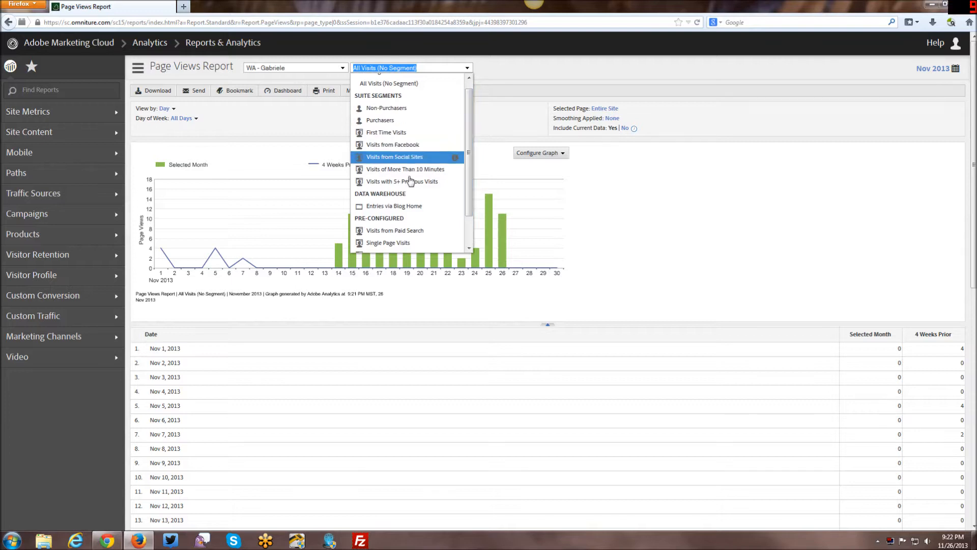
# - Scroll the segment list down to the pre-configured segments
pyautogui.scroll(-3)
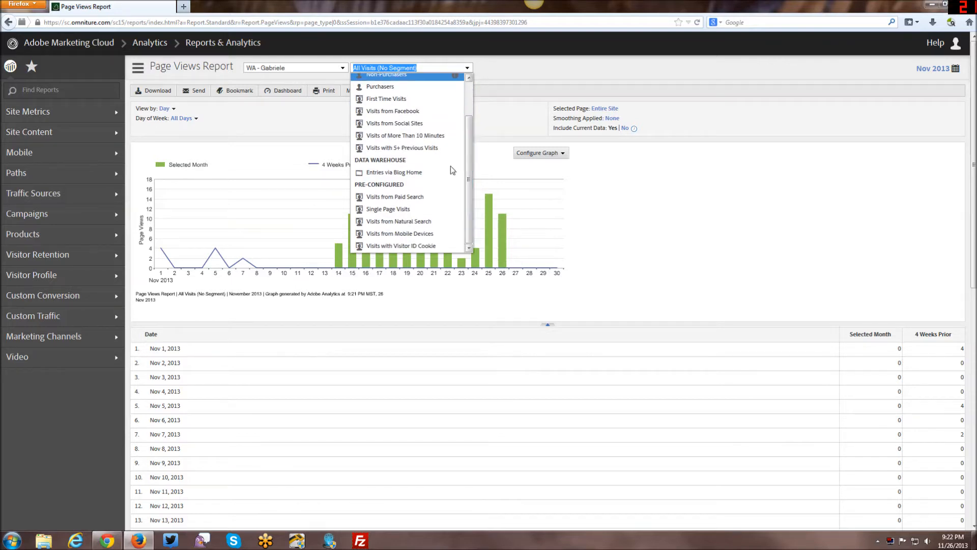
pyautogui.moveTo(414, 175)
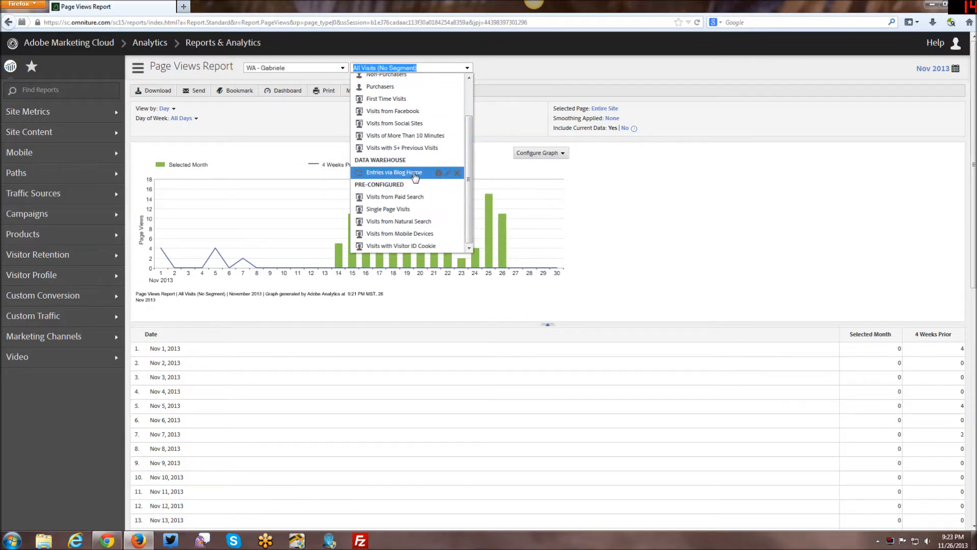
pyautogui.moveTo(391, 175)
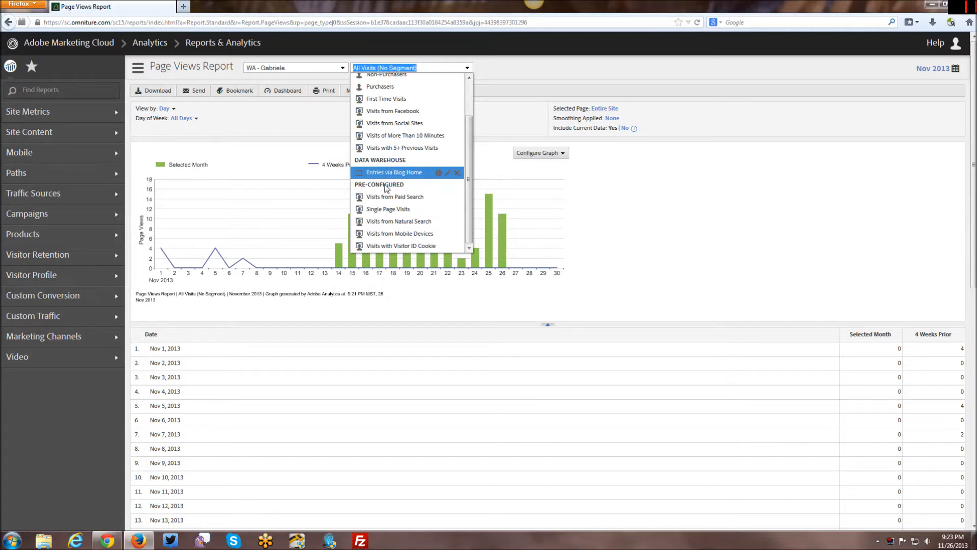
pyautogui.moveTo(391, 246)
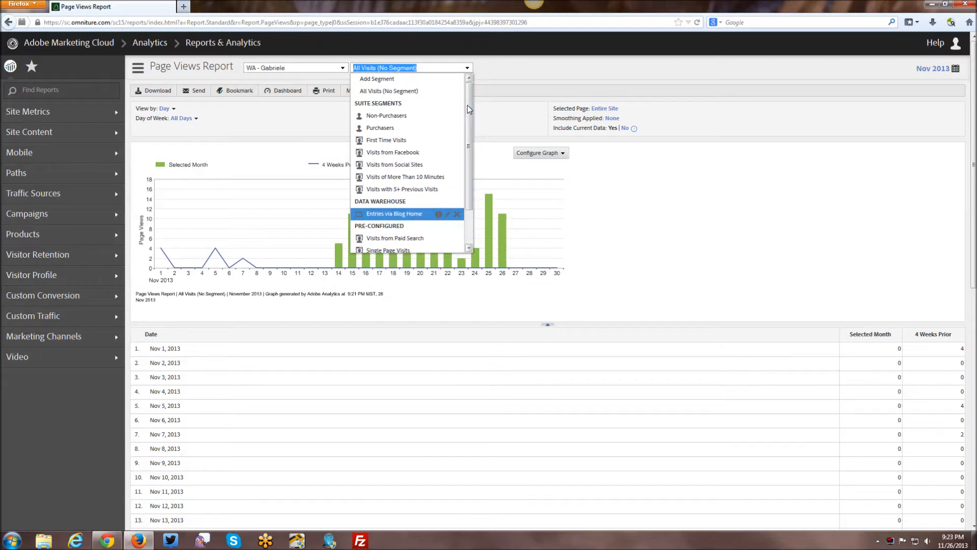
pyautogui.moveTo(435, 113)
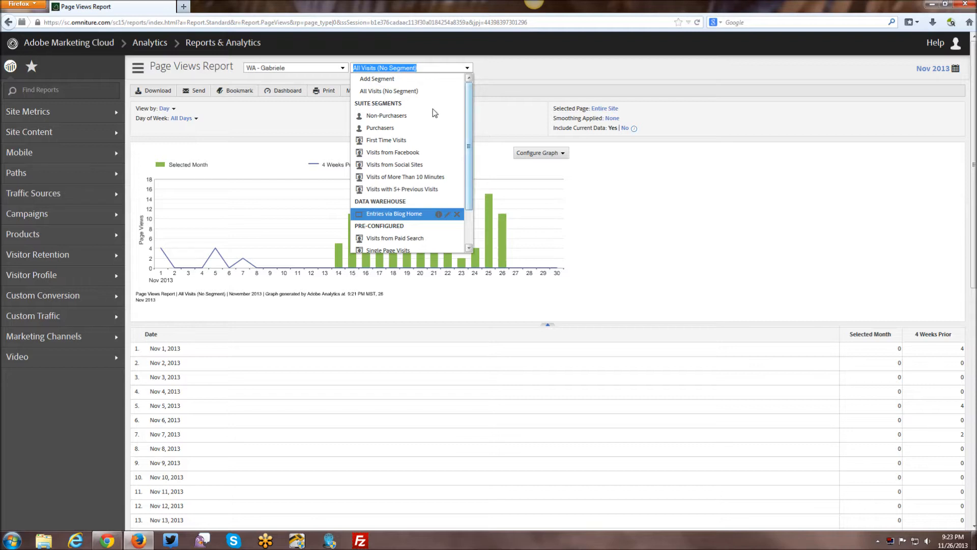
pyautogui.moveTo(387, 140)
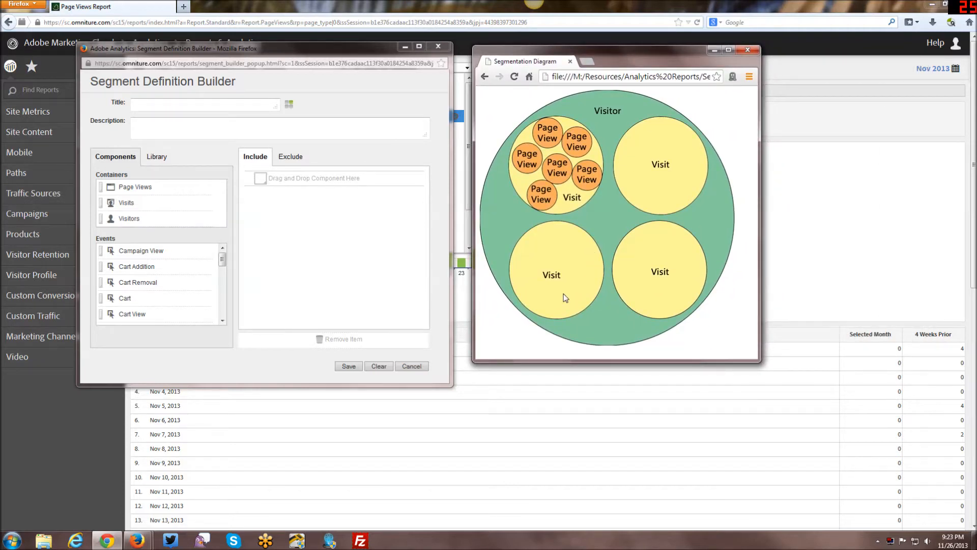
pyautogui.moveTo(319, 308)
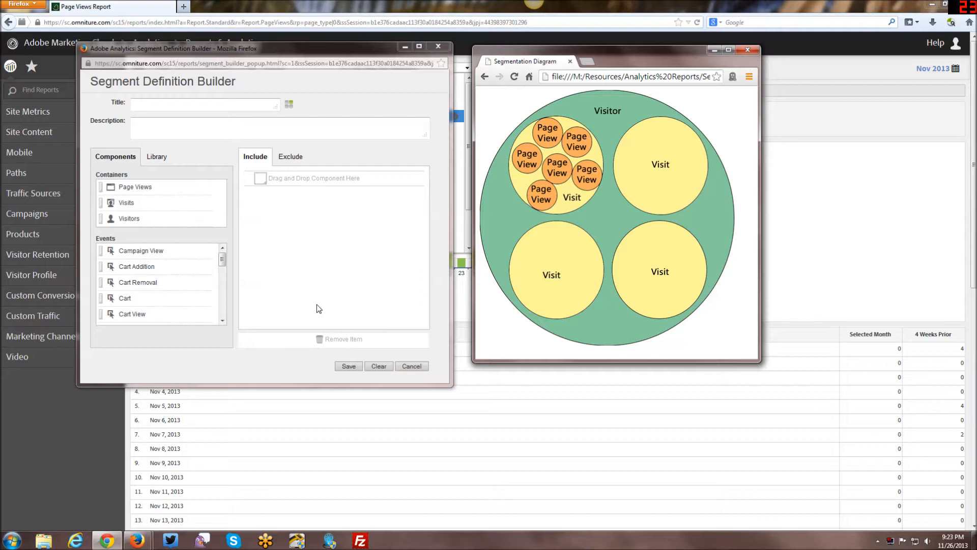
pyautogui.moveTo(200, 245)
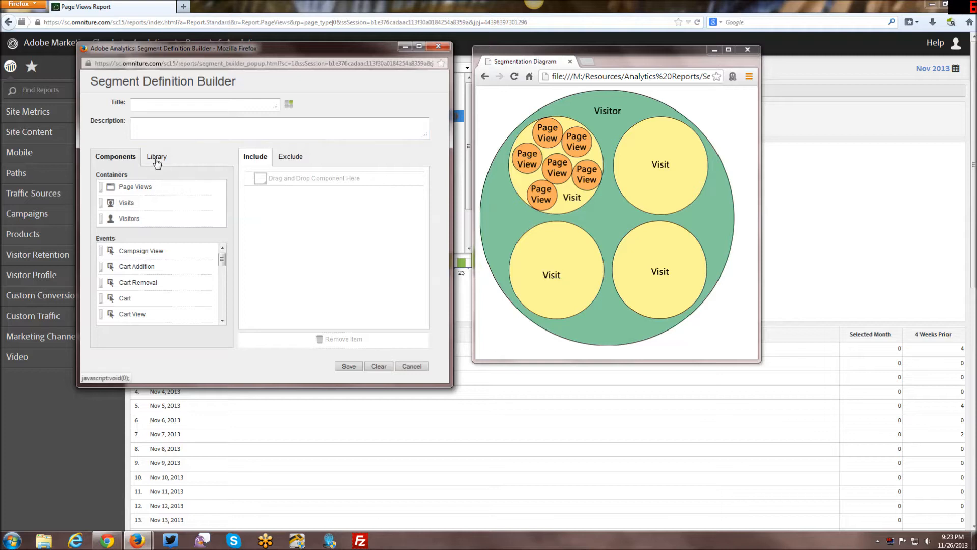
# - Glance at the stored segment Library, then return to the Components list
pyautogui.click(156, 156)
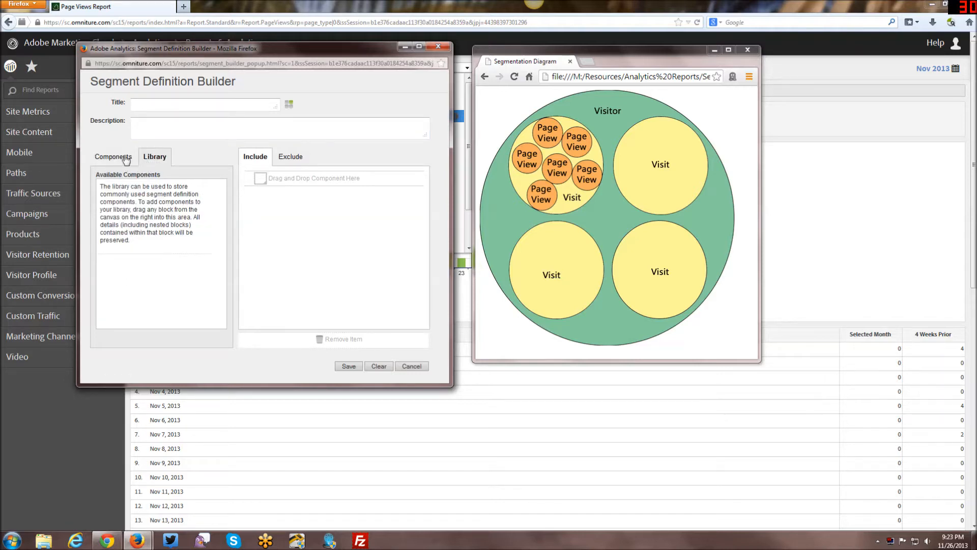
pyautogui.click(114, 156)
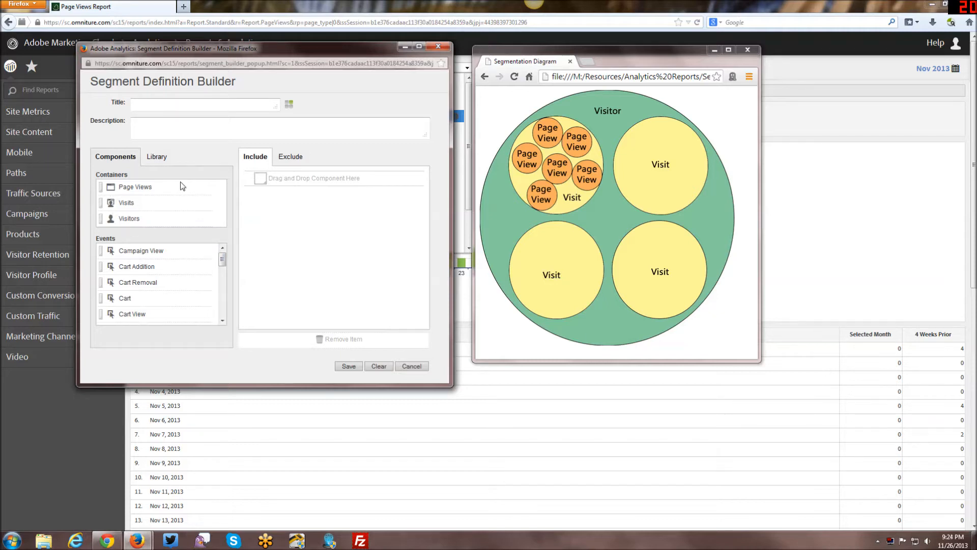
pyautogui.moveTo(561, 180)
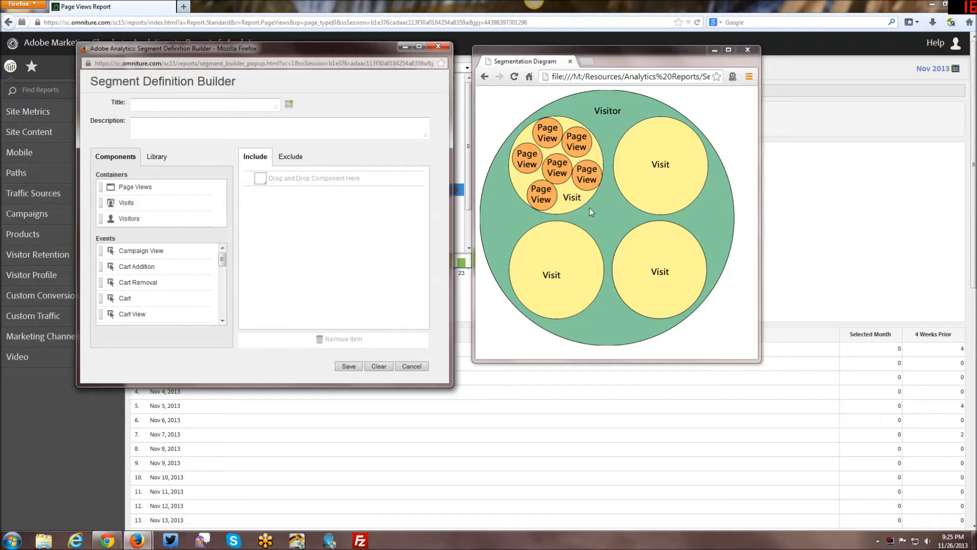
pyautogui.moveTo(615, 166)
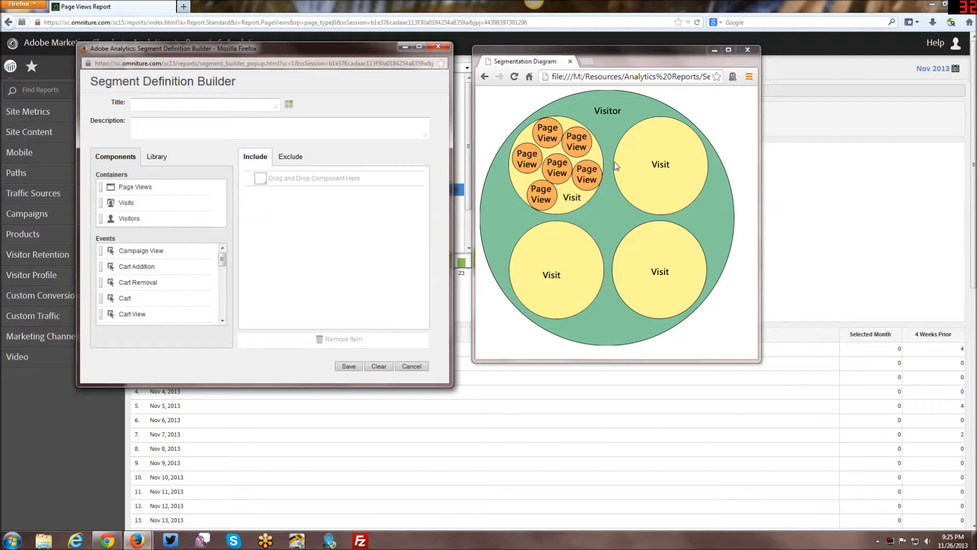
pyautogui.moveTo(624, 154)
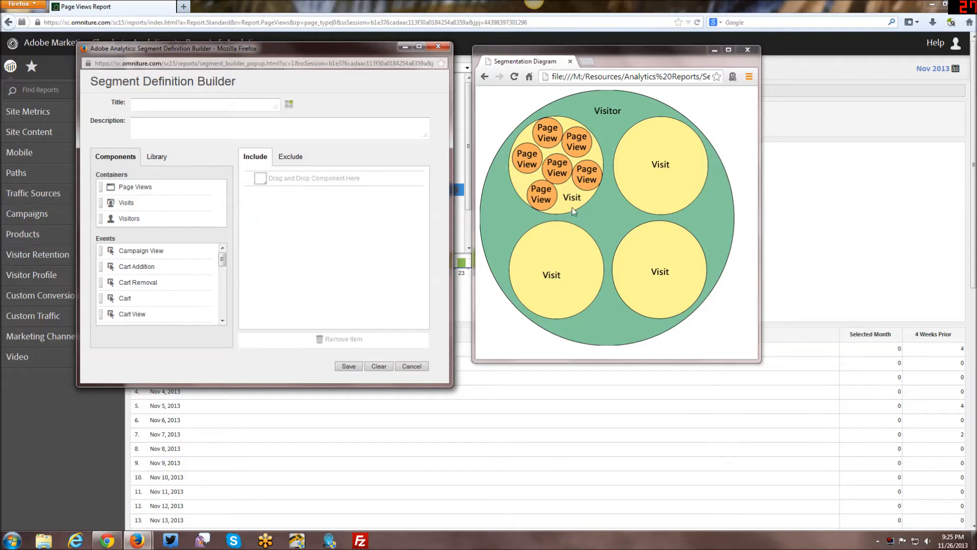
pyautogui.moveTo(571, 175)
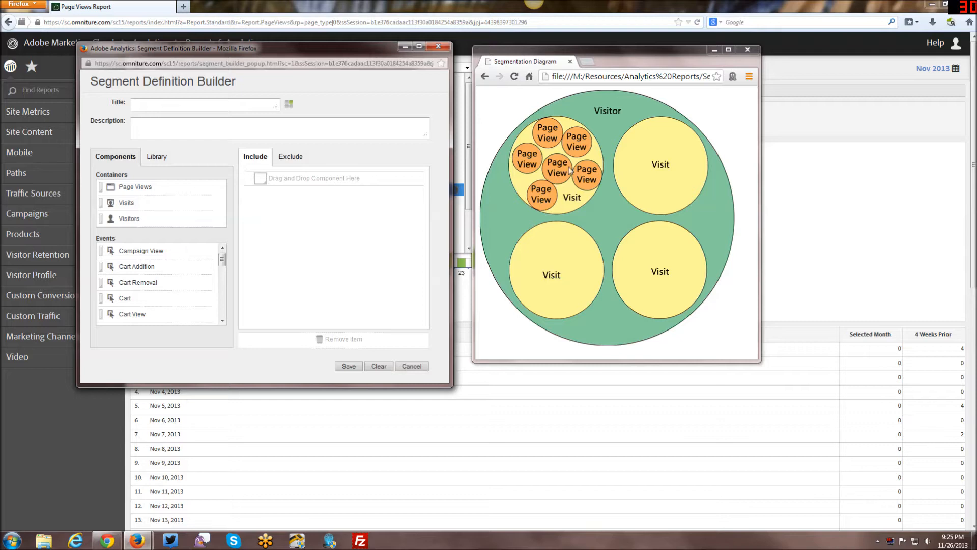
pyautogui.moveTo(540, 145)
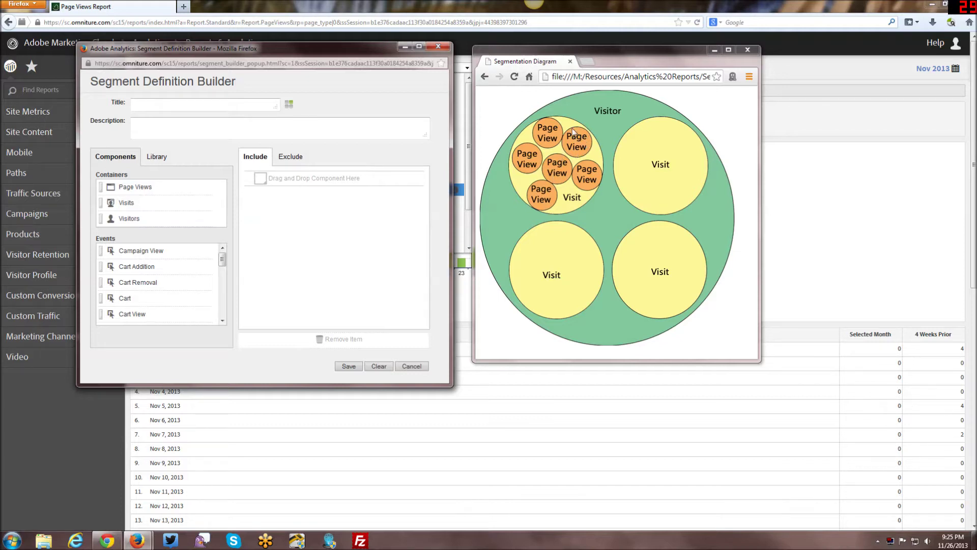
pyautogui.moveTo(511, 207)
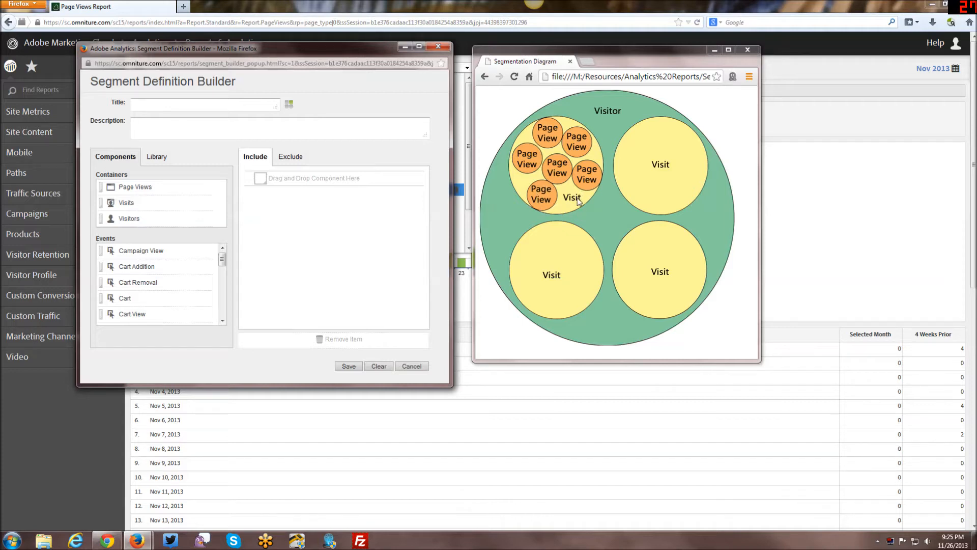
pyautogui.moveTo(588, 178)
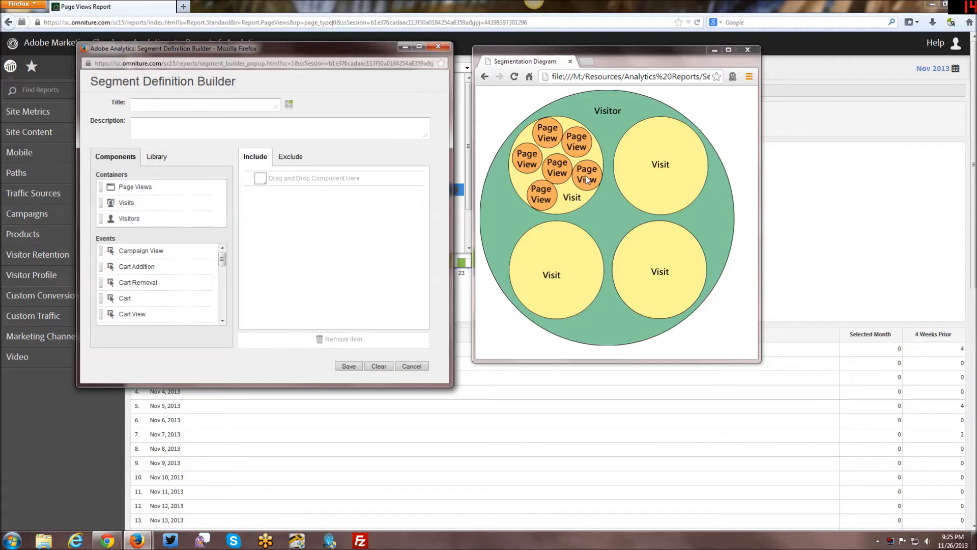
pyautogui.moveTo(615, 118)
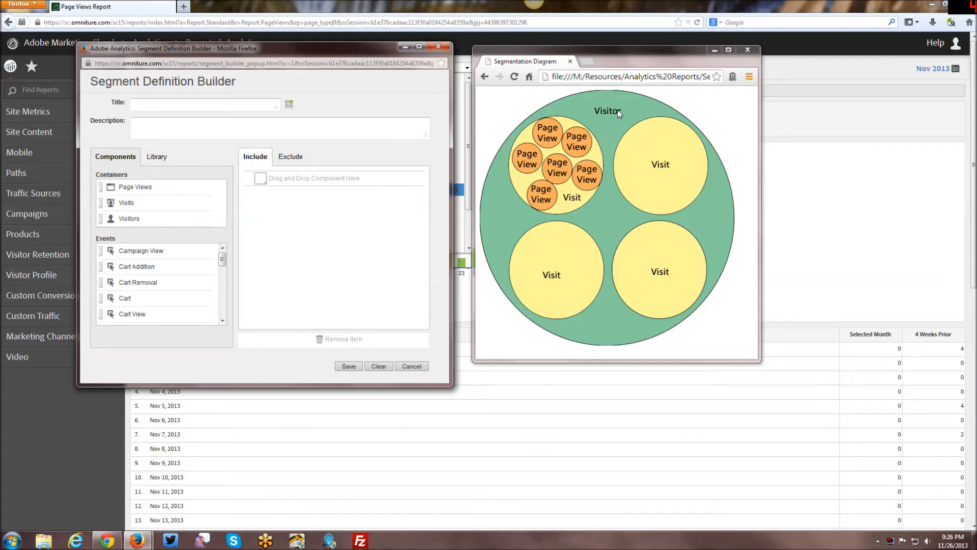
pyautogui.moveTo(613, 122)
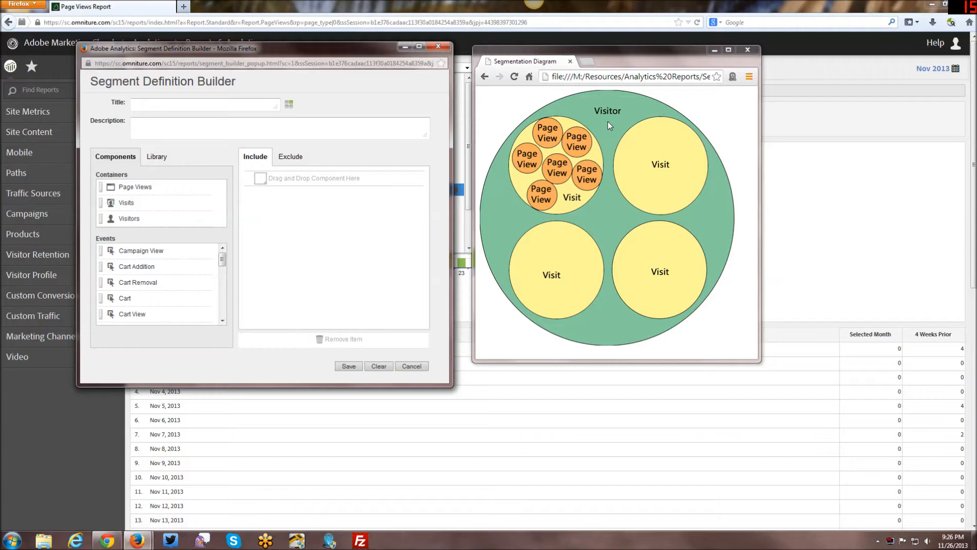
pyautogui.moveTo(578, 143)
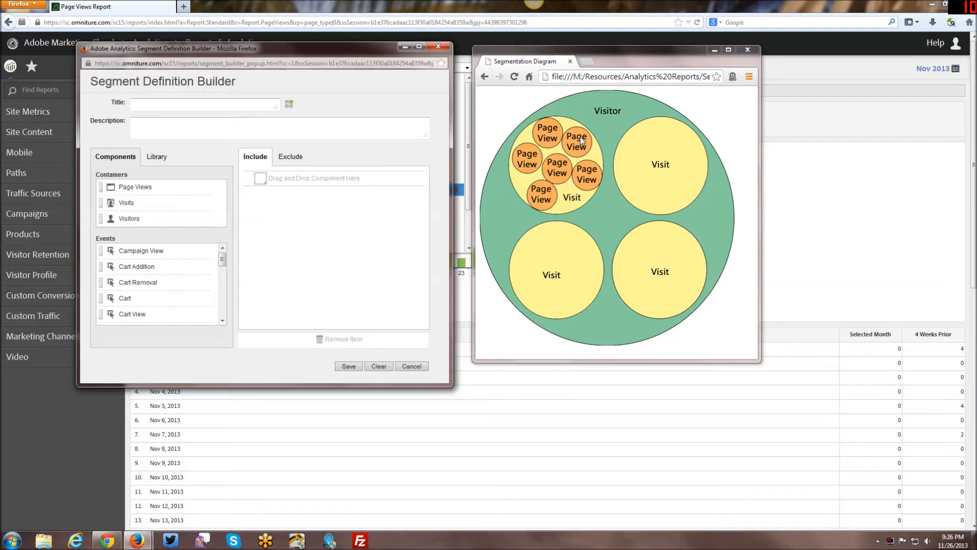
pyautogui.moveTo(513, 175)
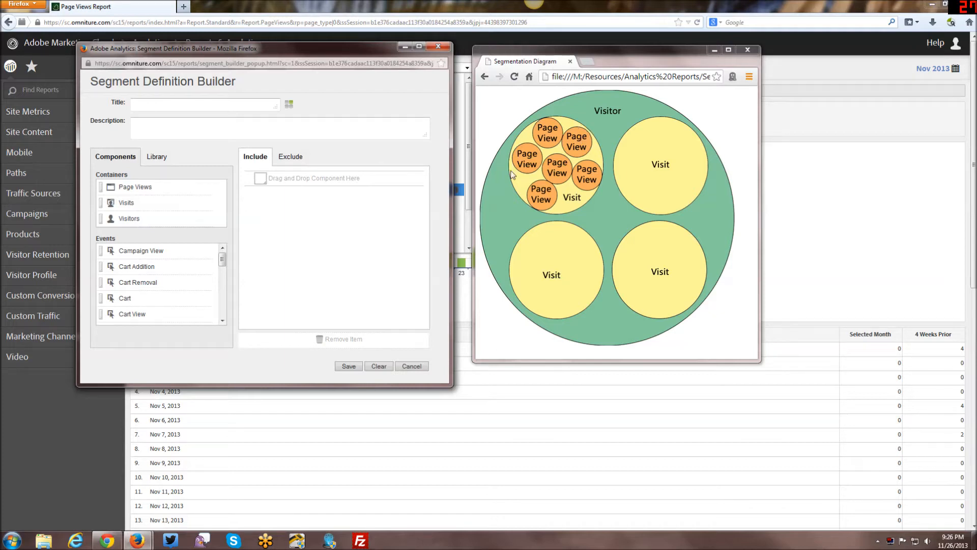
pyautogui.moveTo(576, 216)
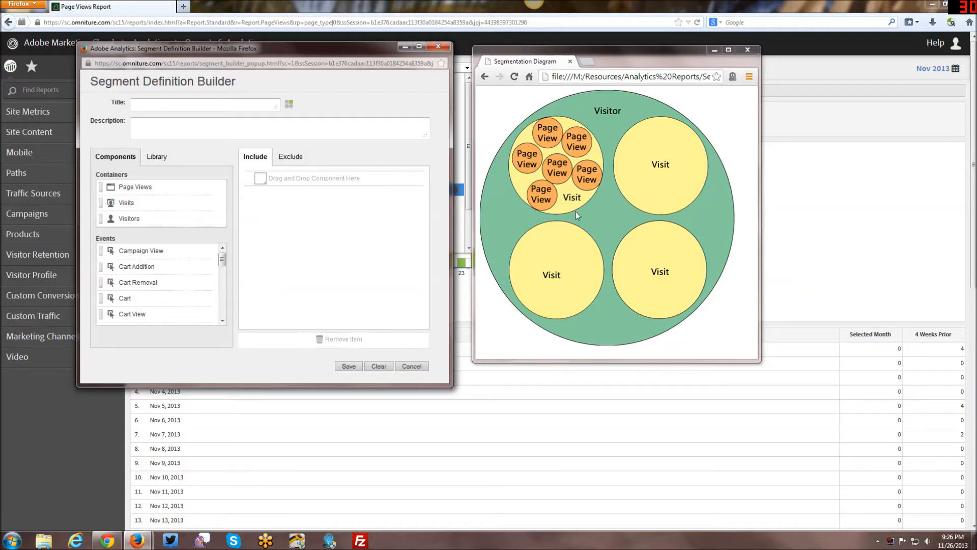
pyautogui.moveTo(539, 128)
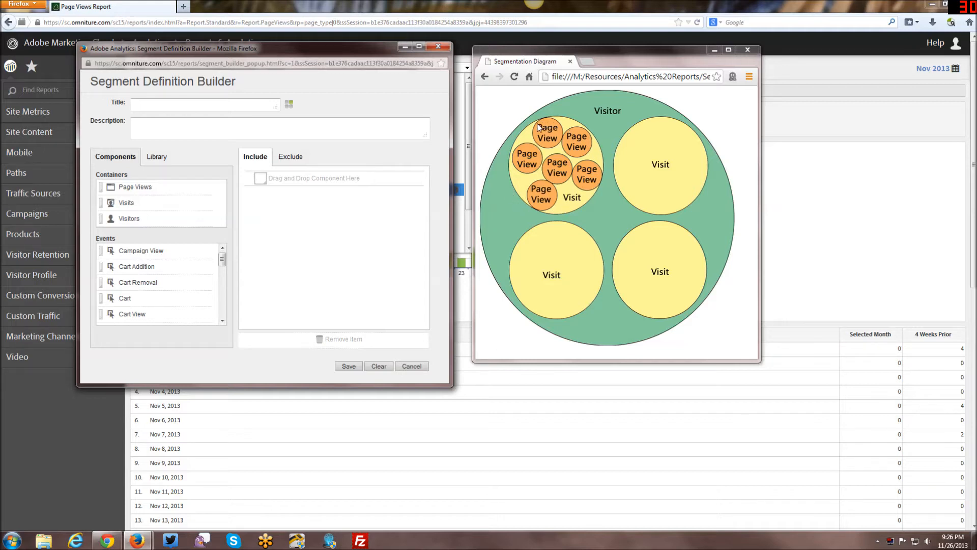
pyautogui.moveTo(661, 132)
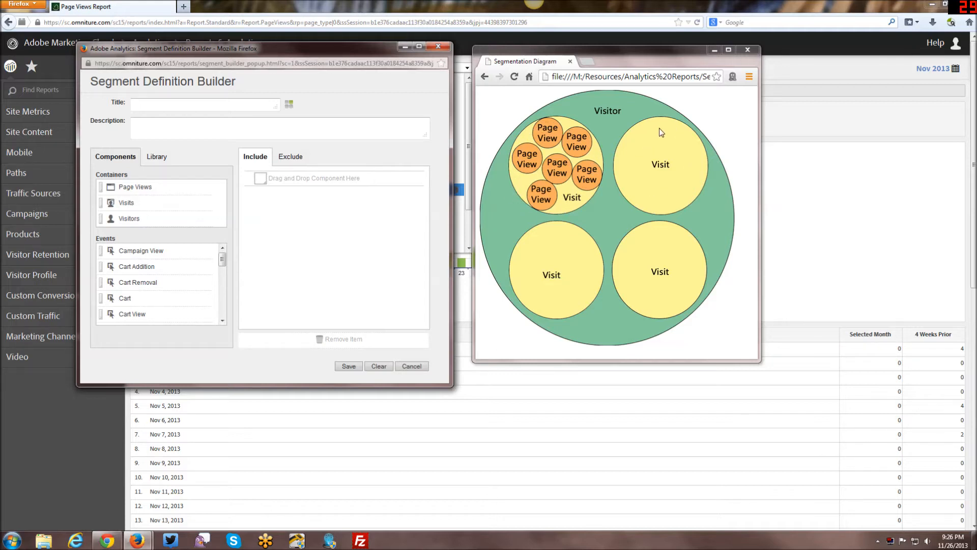
pyautogui.moveTo(566, 289)
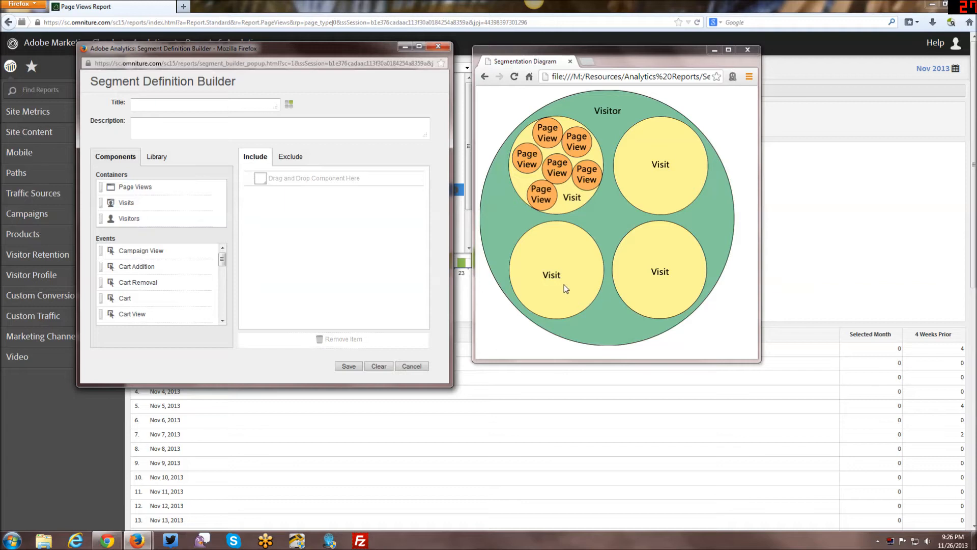
pyautogui.moveTo(510, 269)
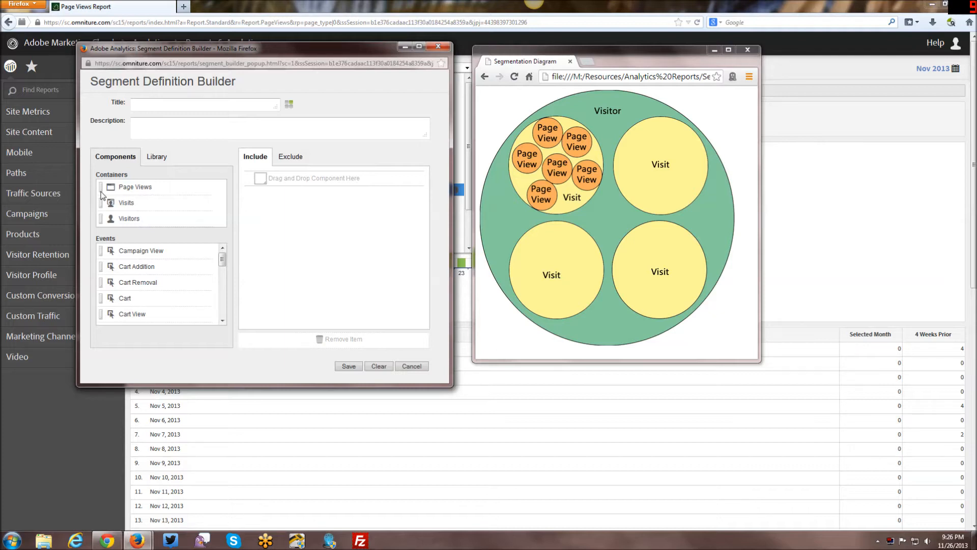
pyautogui.moveTo(143, 218)
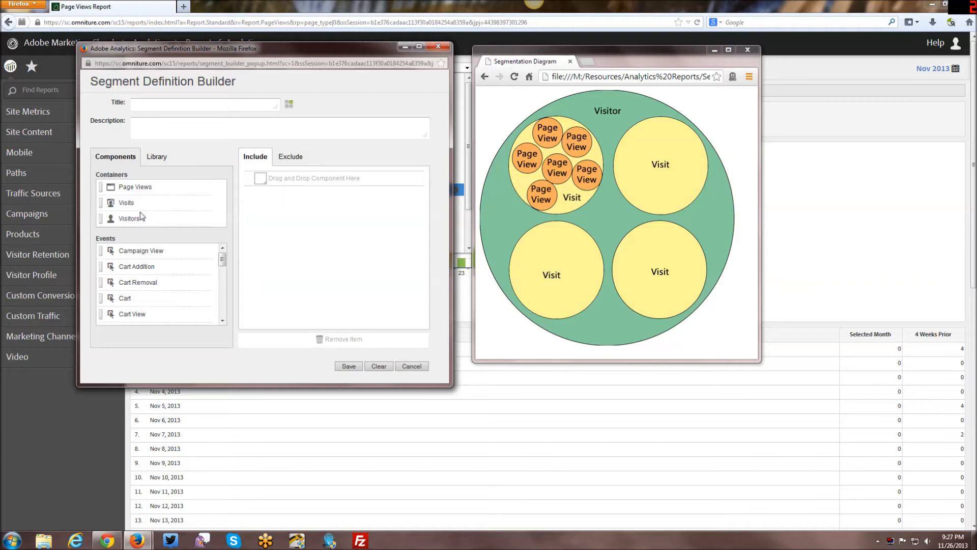
pyautogui.moveTo(520, 250)
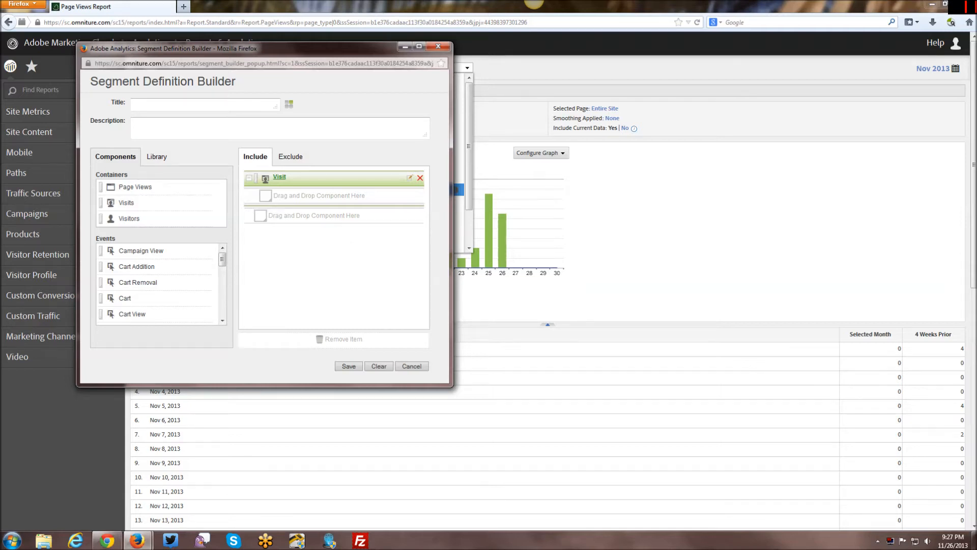
pyautogui.moveTo(410, 178)
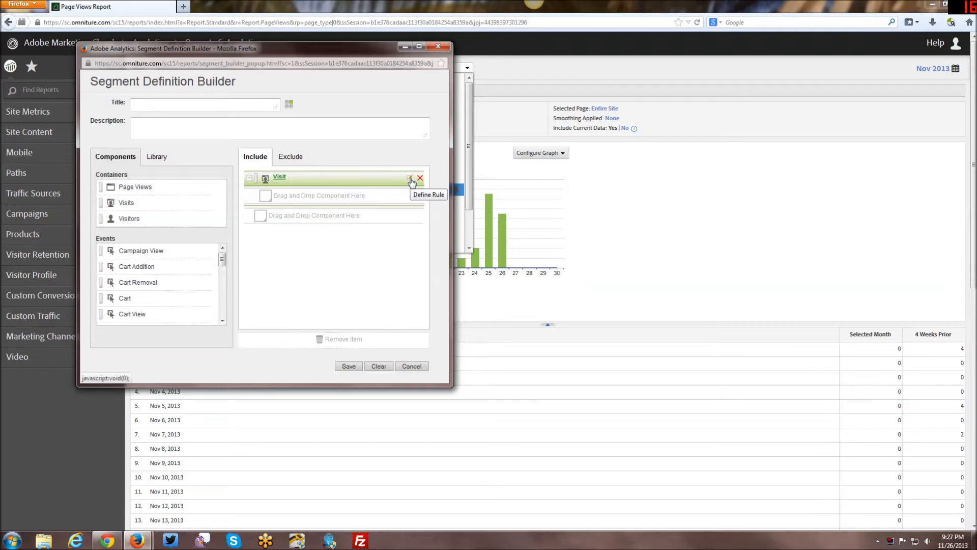
# - Open the Define Rule dialog for the included Visit container
pyautogui.click(412, 180)
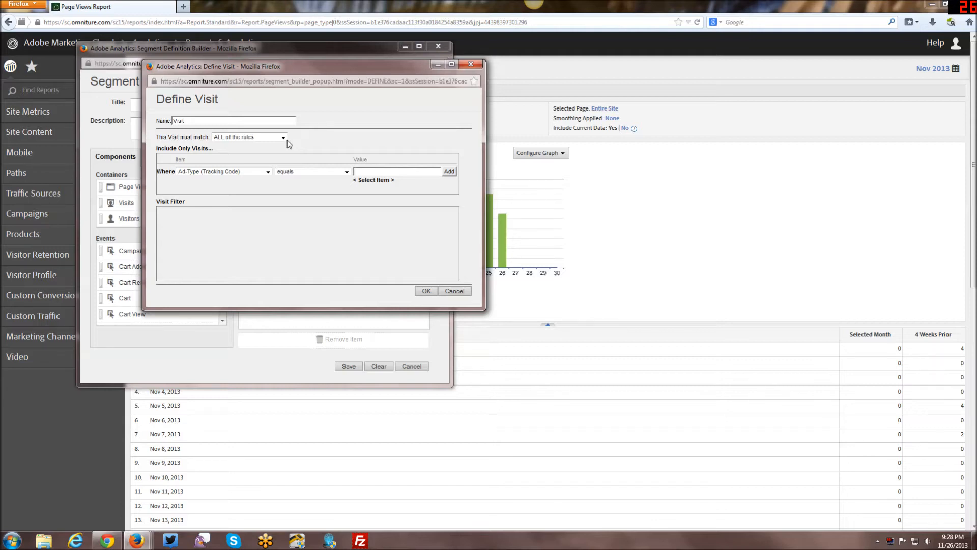
# - Keep ALL rules required, set the rule to Referring Domain contains, and bring up the domain list
pyautogui.click(284, 137)
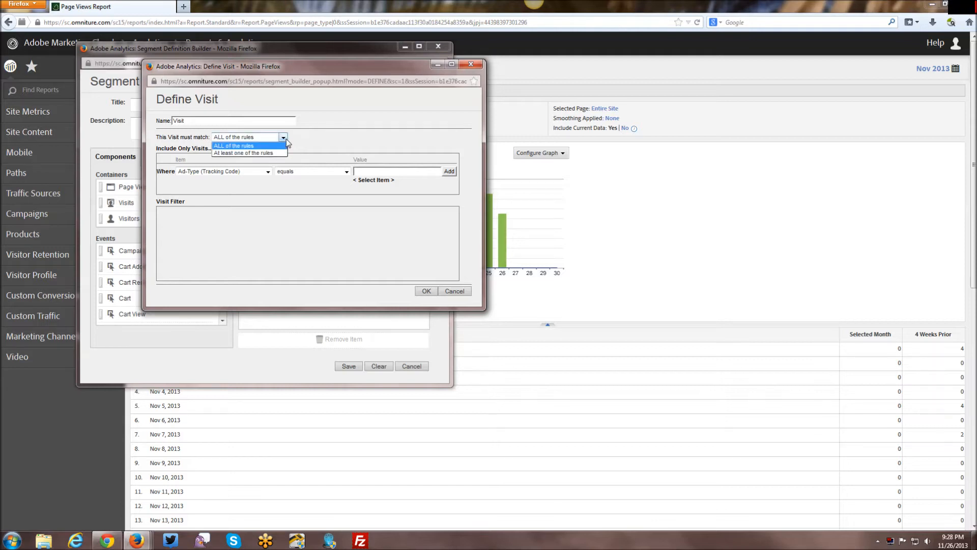
pyautogui.moveTo(240, 152)
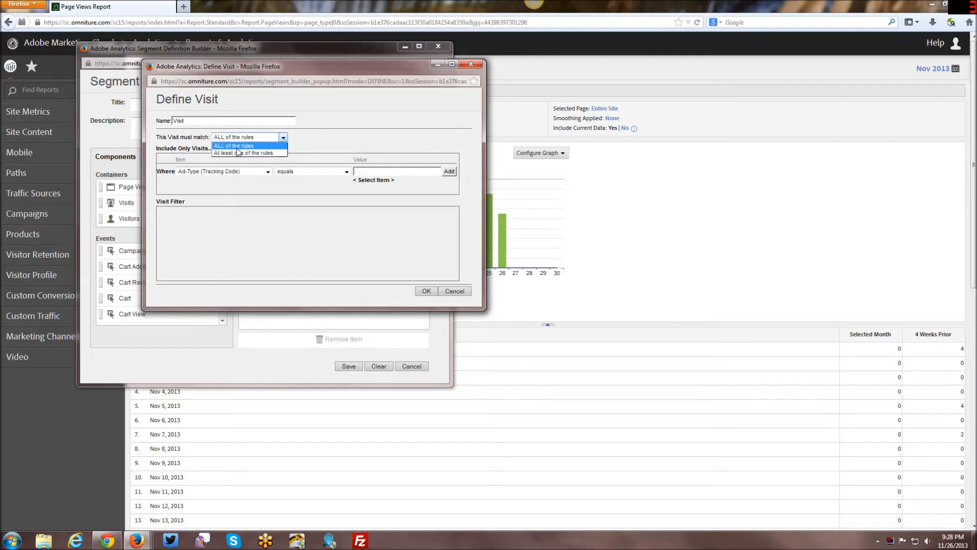
pyautogui.moveTo(239, 153)
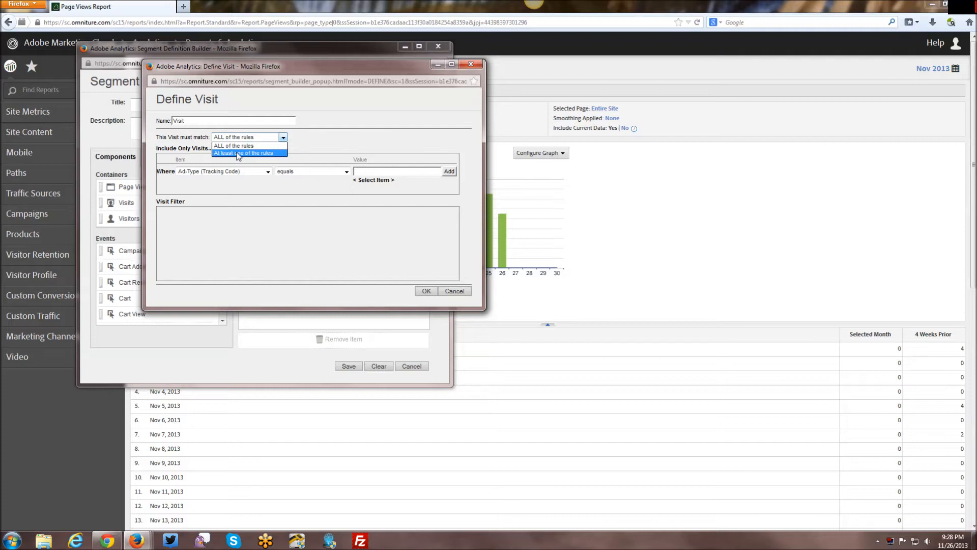
pyautogui.click(245, 146)
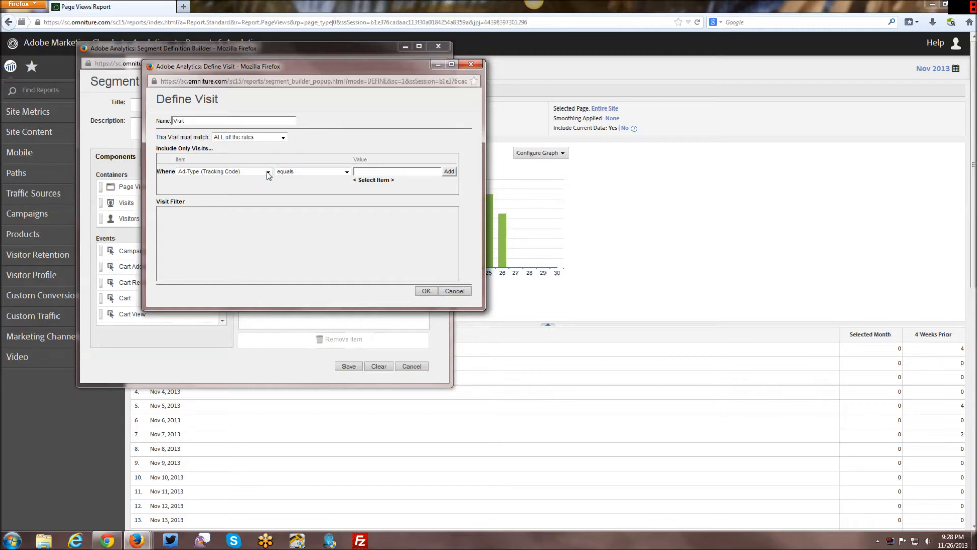
pyautogui.click(268, 171)
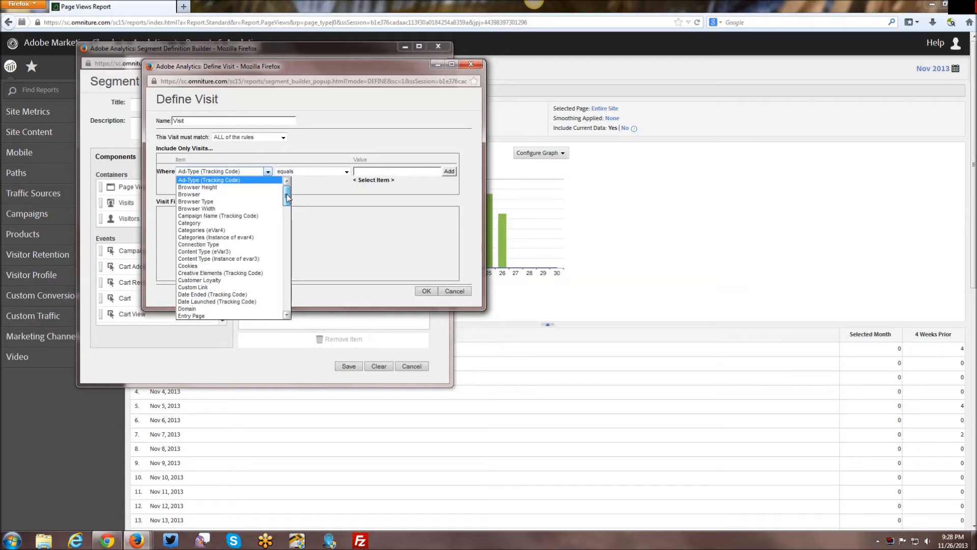
pyautogui.scroll(-3)
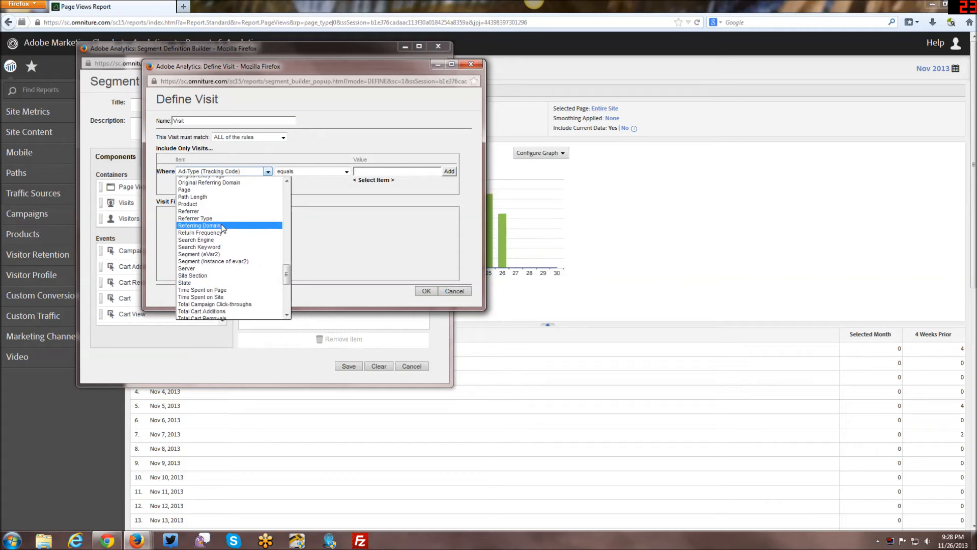
pyautogui.click(346, 171)
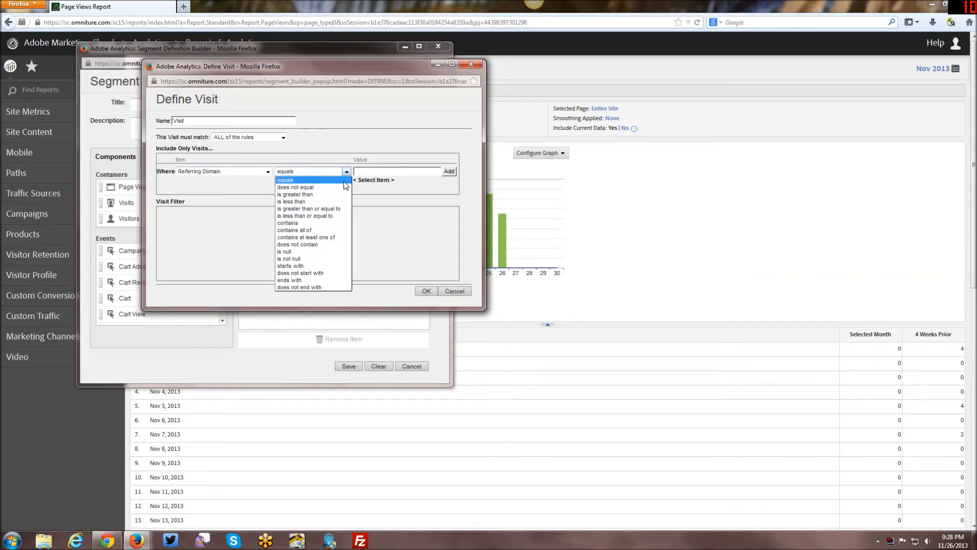
pyautogui.moveTo(287, 223)
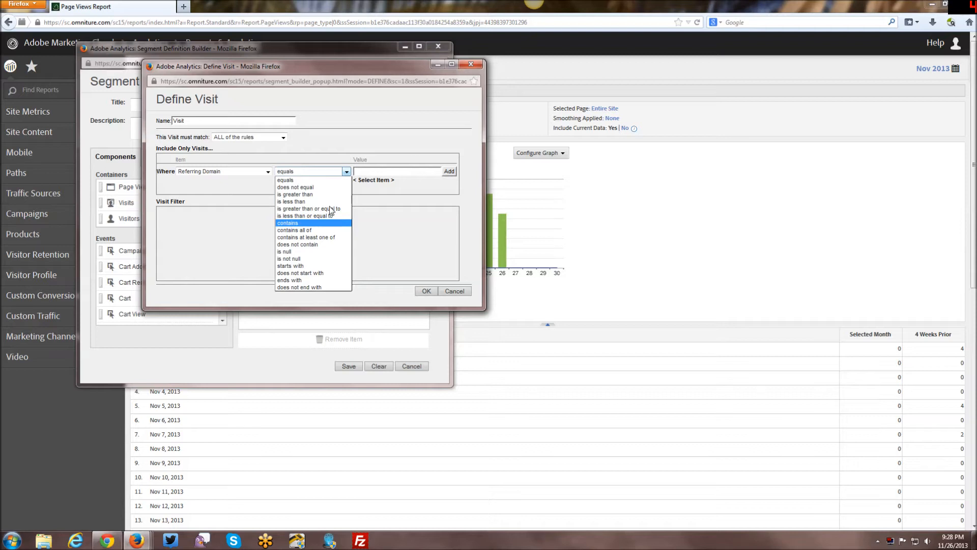
pyautogui.click(288, 222)
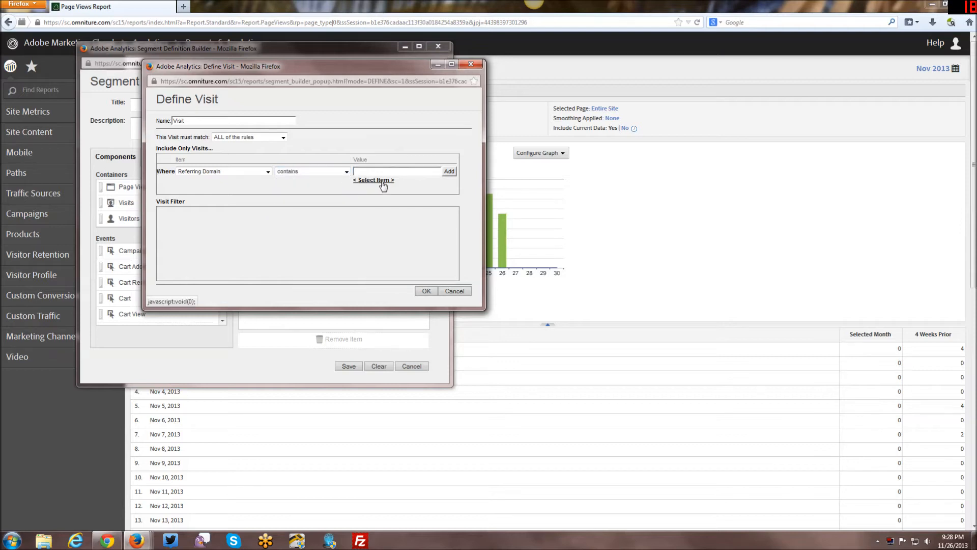
pyautogui.click(374, 180)
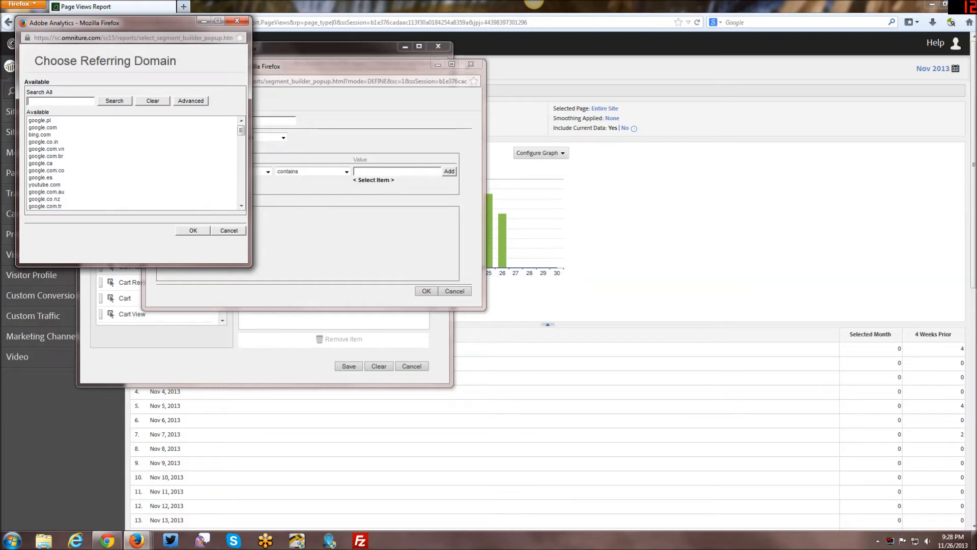
# - Search 'you', pick youtube.com and confirm it as the Referring Domain value
pyautogui.write('you')
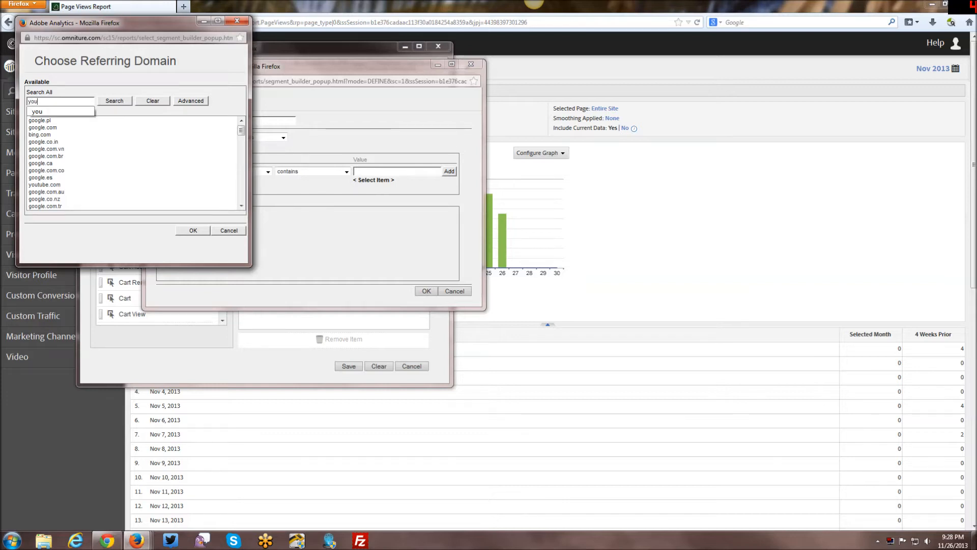
pyautogui.click(114, 101)
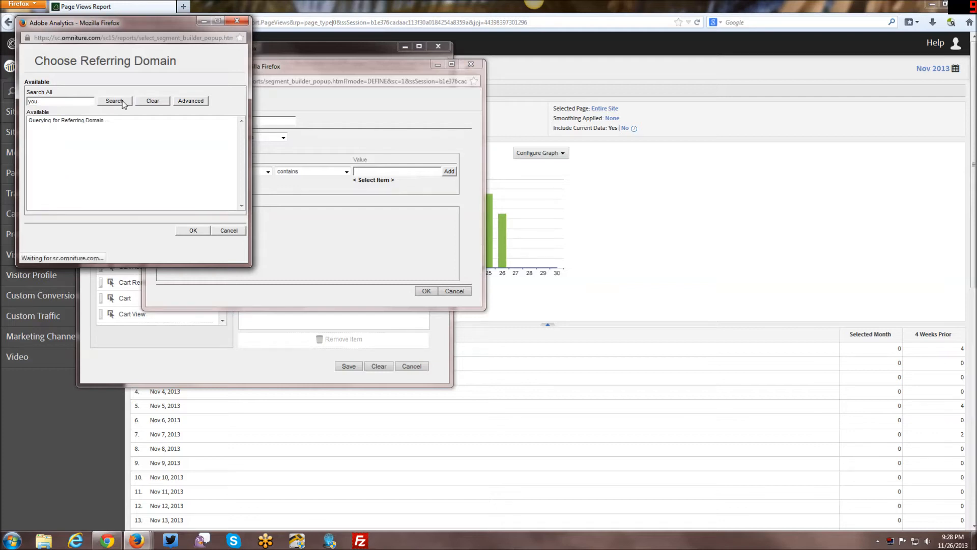
pyautogui.click(114, 101)
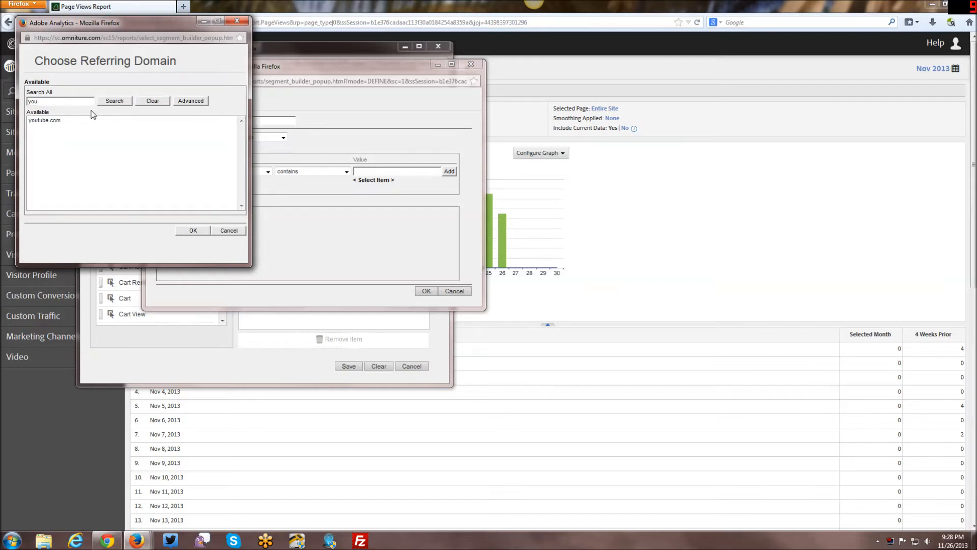
pyautogui.click(45, 120)
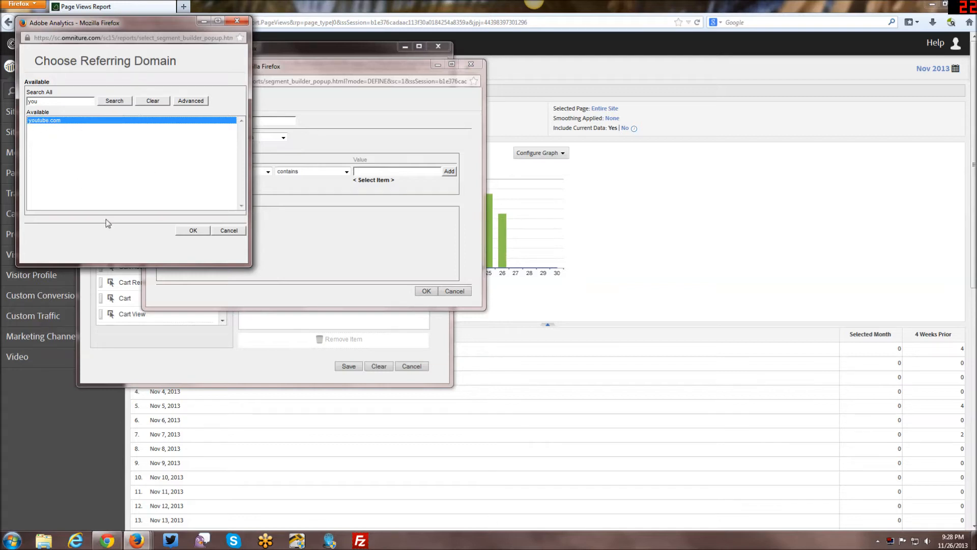
pyautogui.click(193, 230)
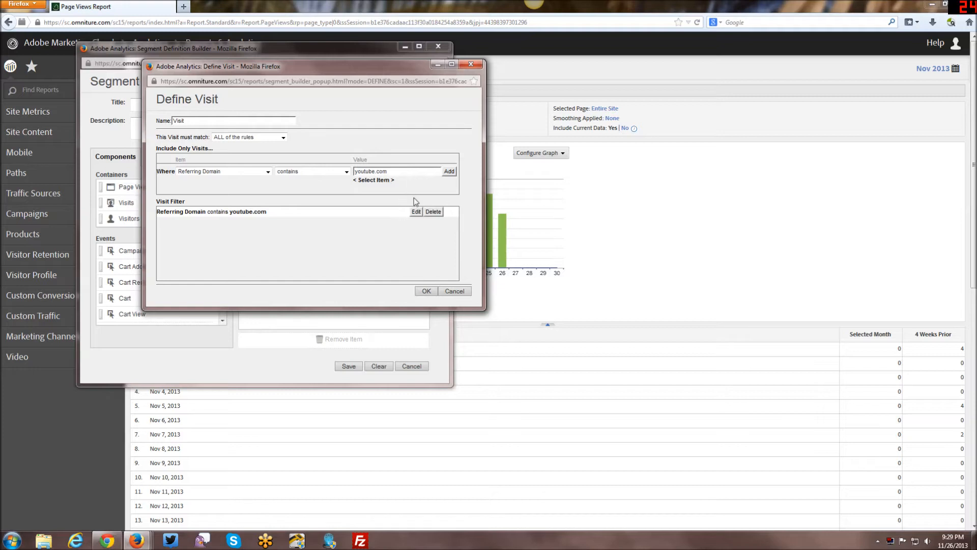
pyautogui.moveTo(287, 220)
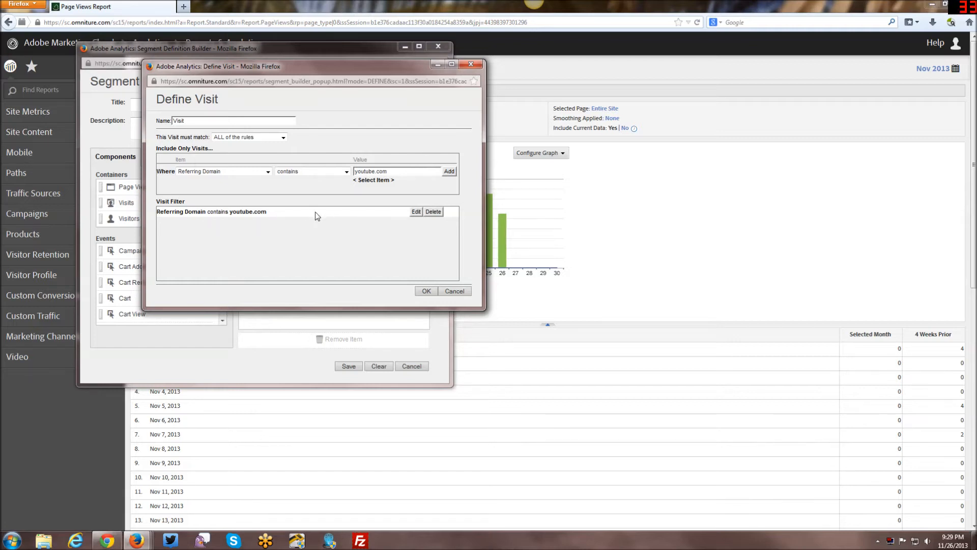
pyautogui.moveTo(261, 220)
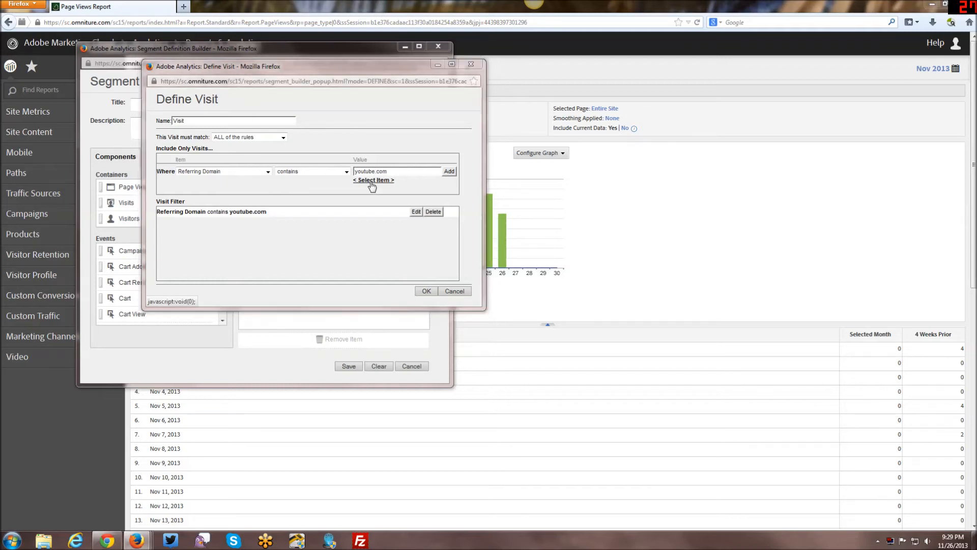
# - Add google.com as a second referring domain and switch matching to at least one rule
pyautogui.click(373, 180)
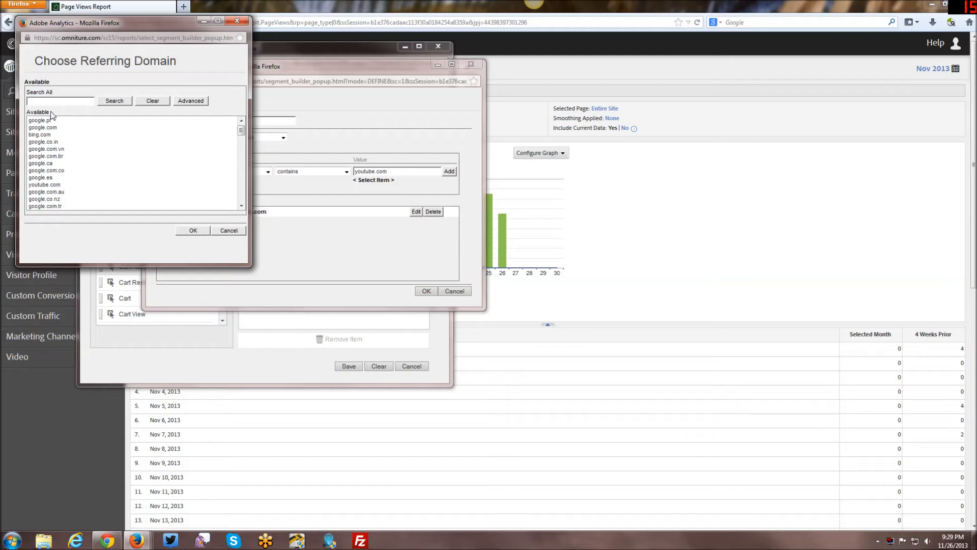
pyautogui.click(42, 127)
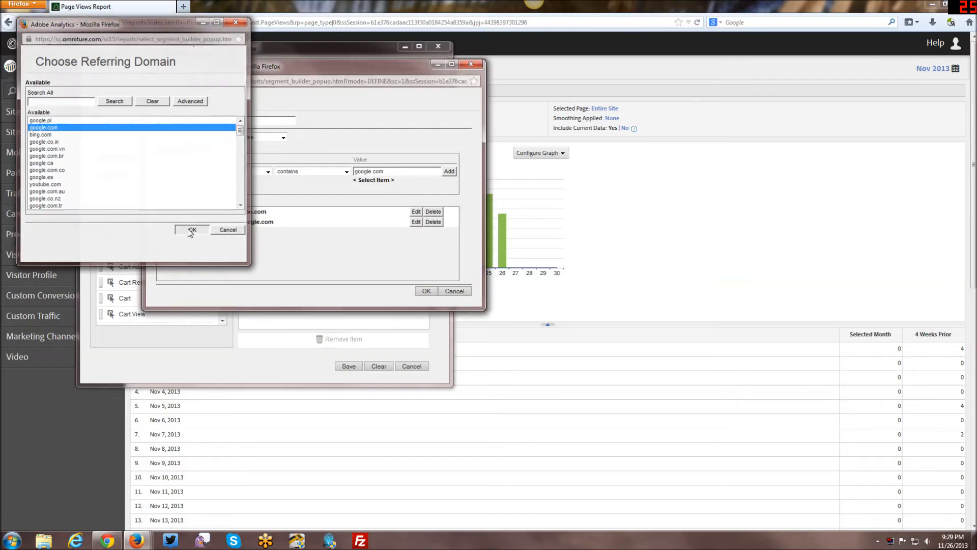
pyautogui.click(192, 229)
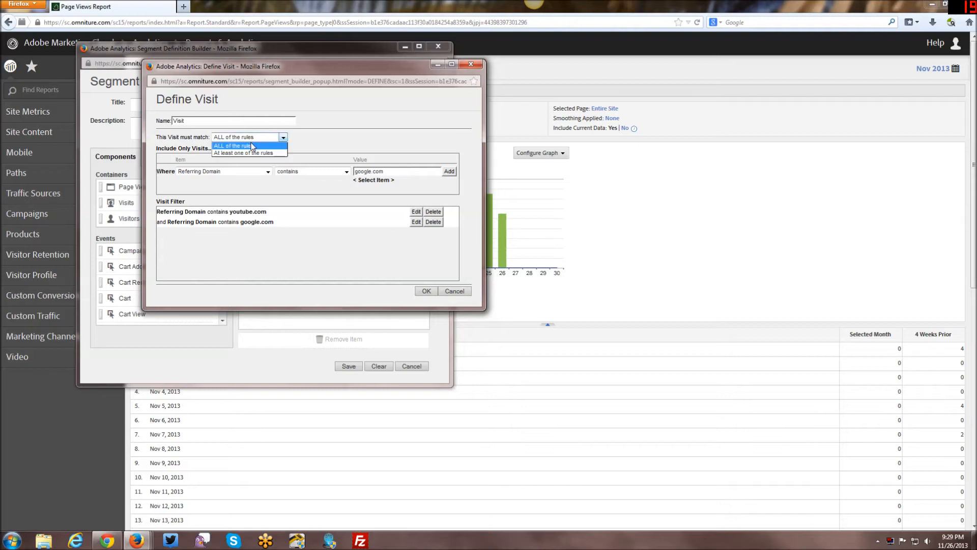
pyautogui.click(248, 153)
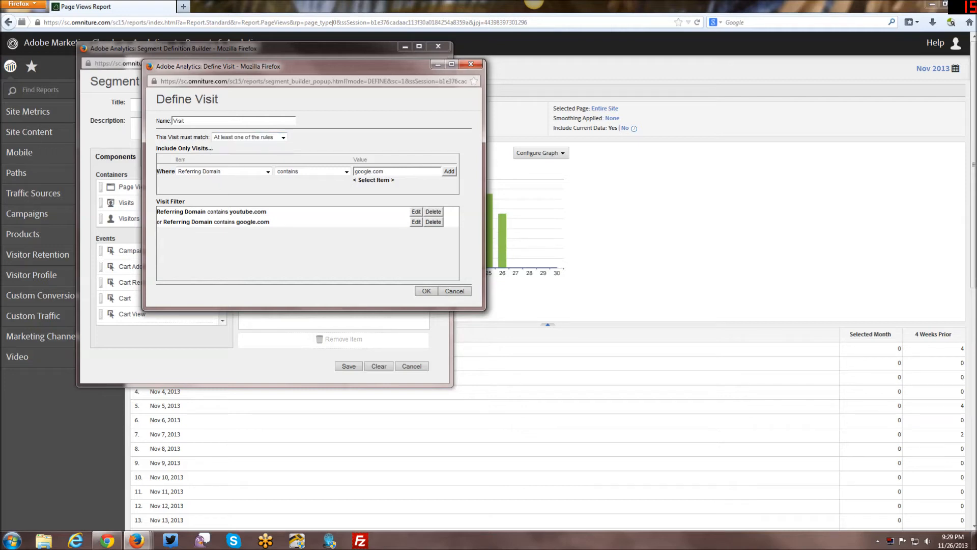
pyautogui.moveTo(200, 234)
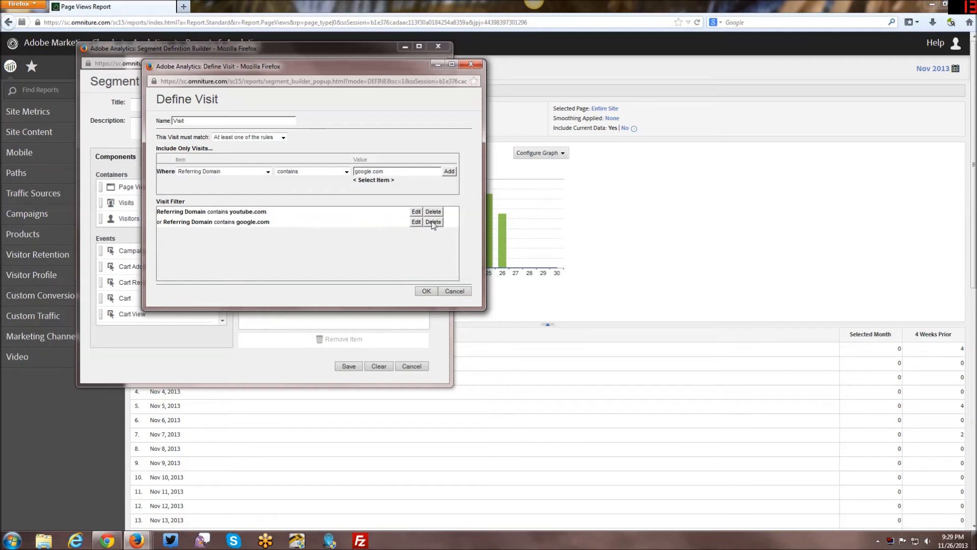
# - Delete the google.com rule and re-add the youtube.com rule to the visit
pyautogui.click(432, 222)
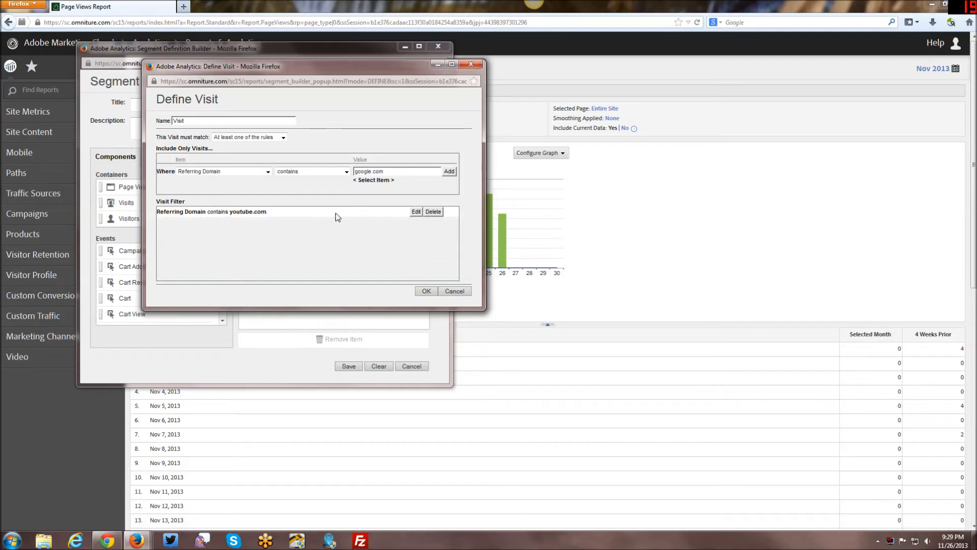
pyautogui.click(416, 211)
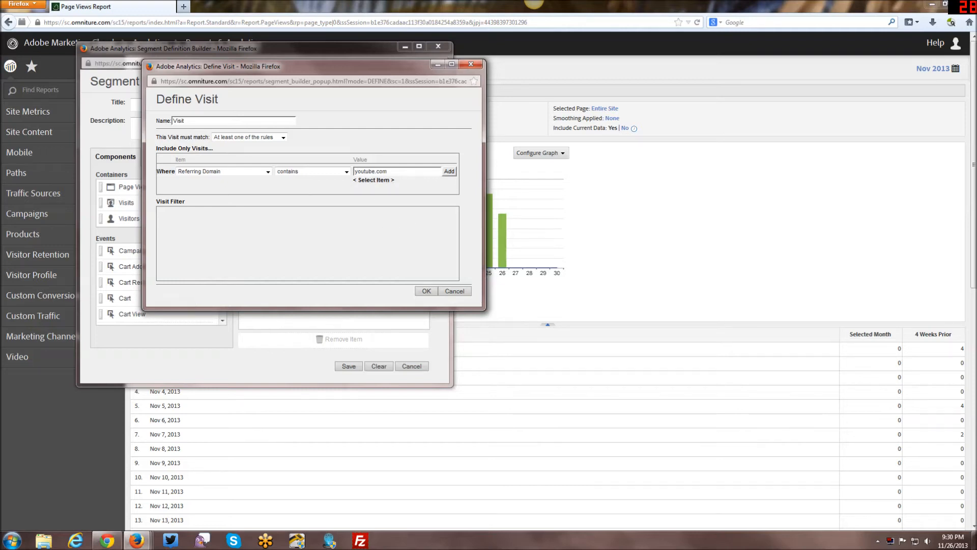
pyautogui.click(449, 171)
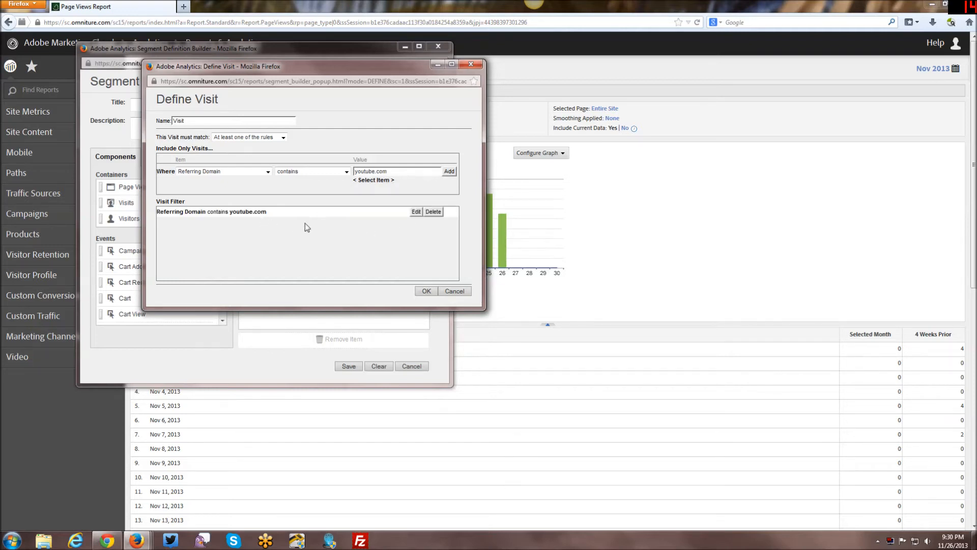
pyautogui.moveTo(275, 237)
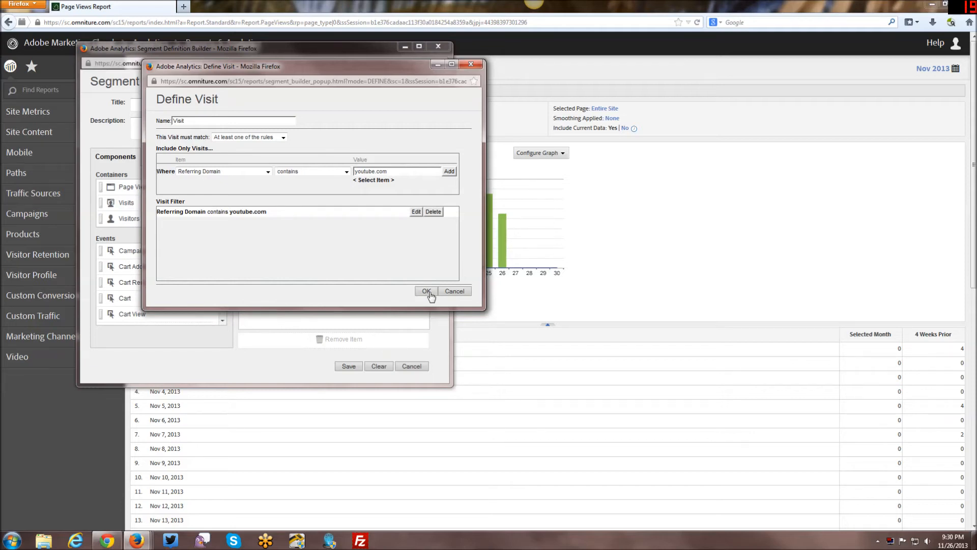
# - Confirm the visit rule and drag a Page Views container inside the Visit container
pyautogui.click(426, 290)
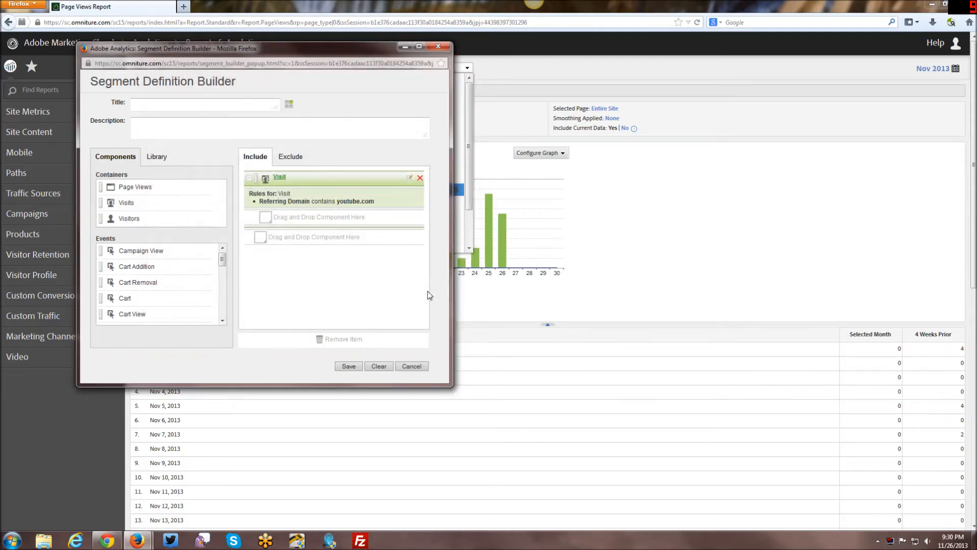
pyautogui.moveTo(246, 226)
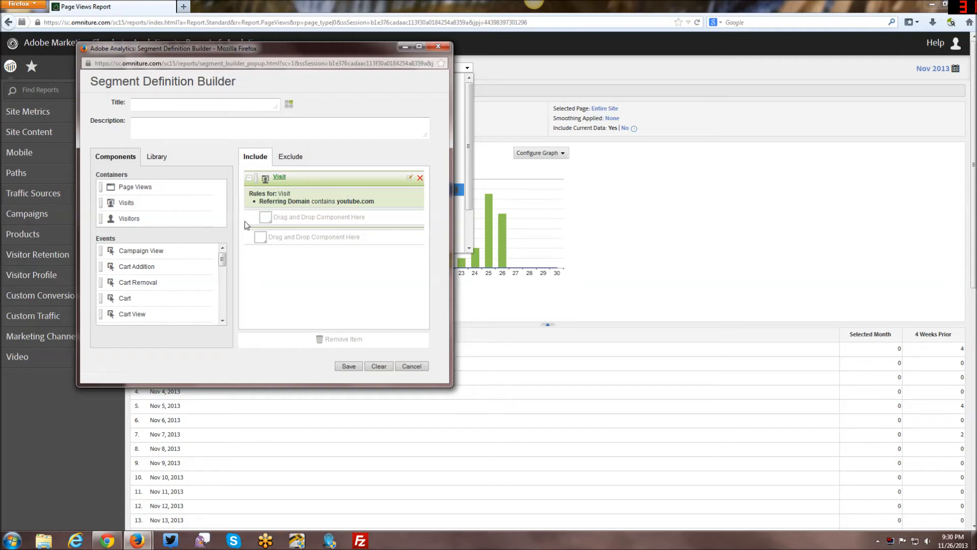
pyautogui.moveTo(126, 203)
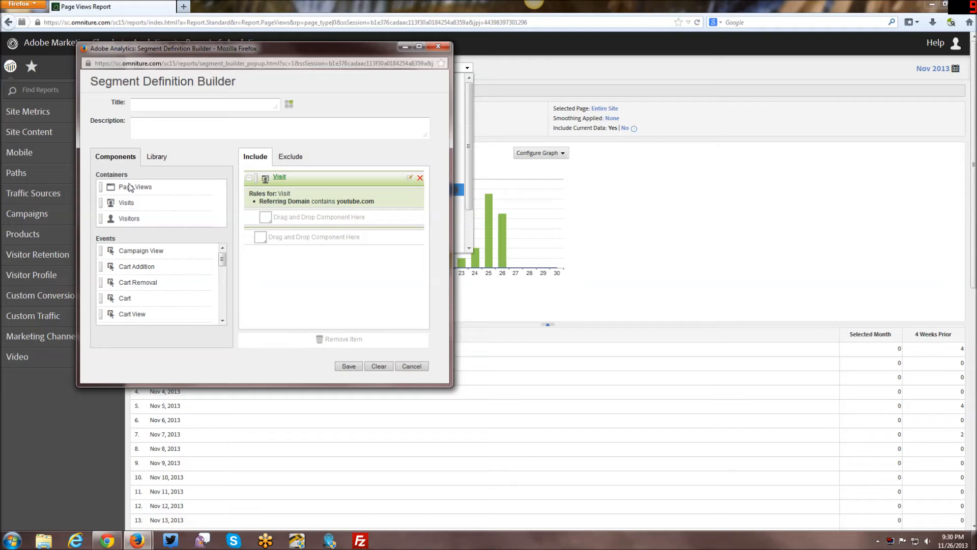
pyautogui.moveTo(87, 182)
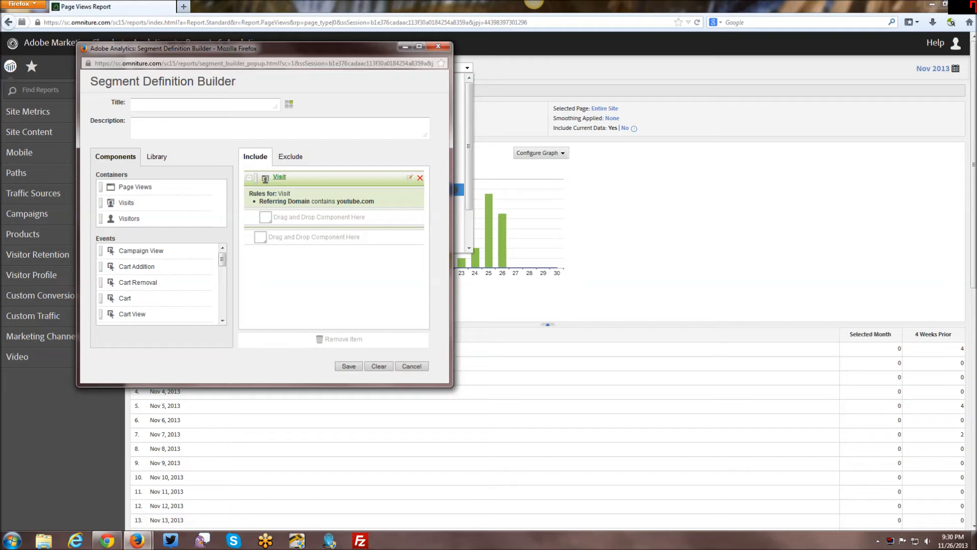
pyautogui.moveTo(135, 186); pyautogui.dragTo(320, 216)
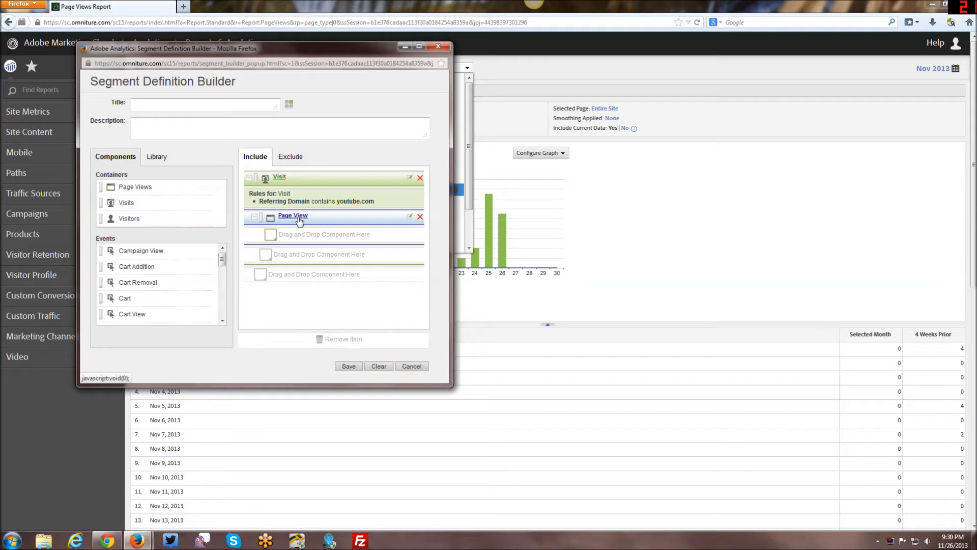
pyautogui.moveTo(298, 226)
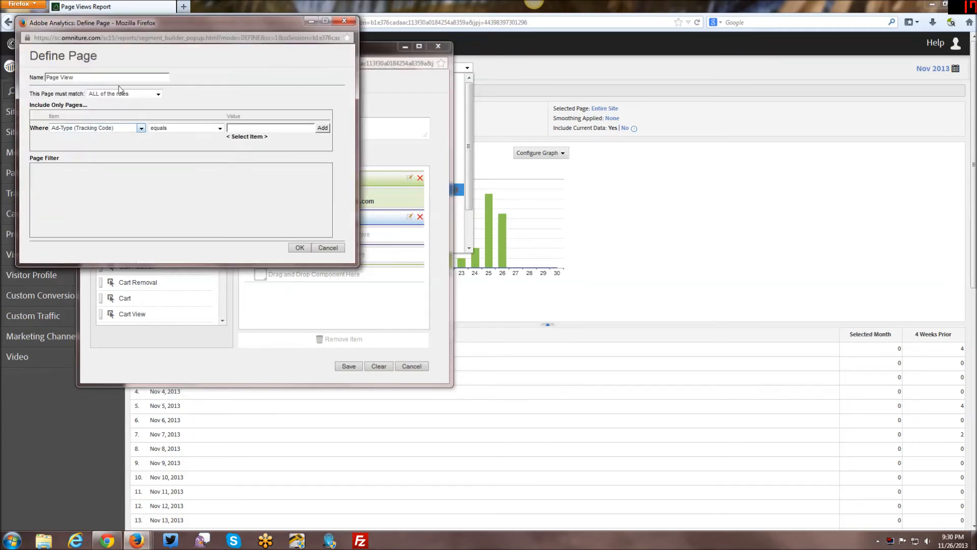
# - Base the Page View rule on Site Section (after first trying Page) with a contains condition
pyautogui.click(143, 128)
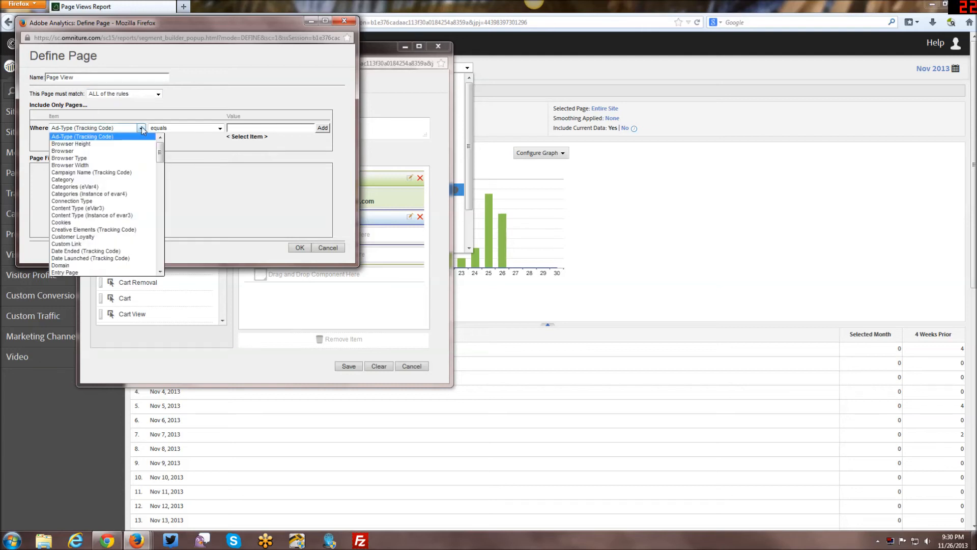
pyautogui.scroll(-3)
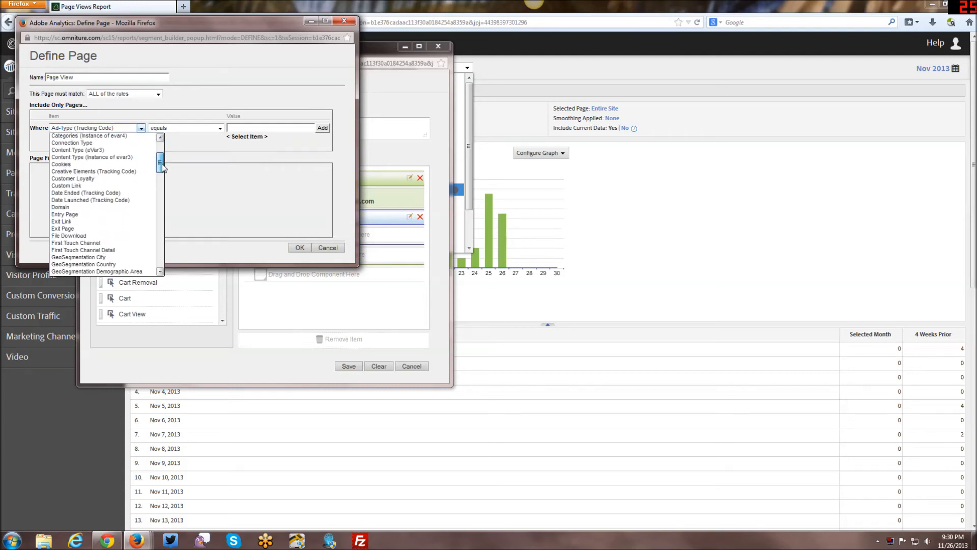
pyautogui.scroll(-3)
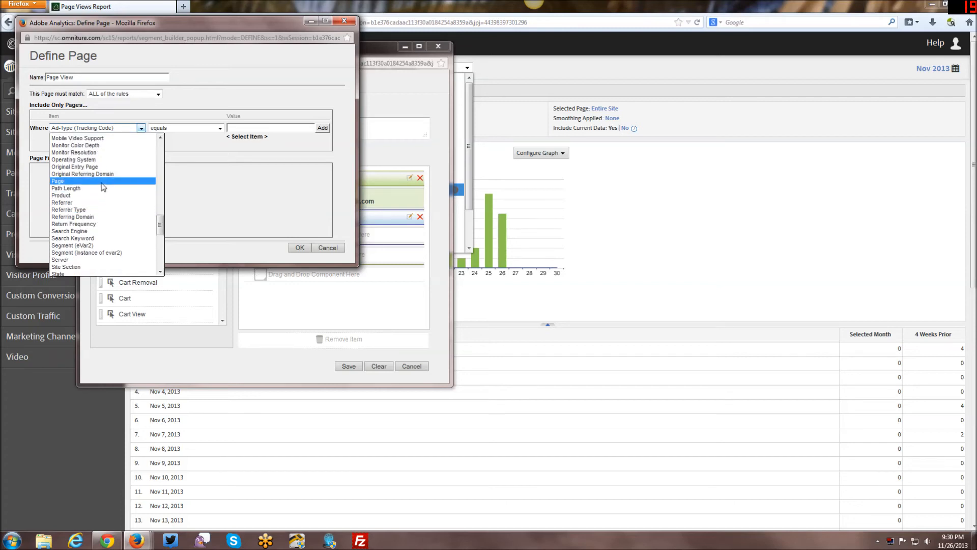
pyautogui.click(58, 180)
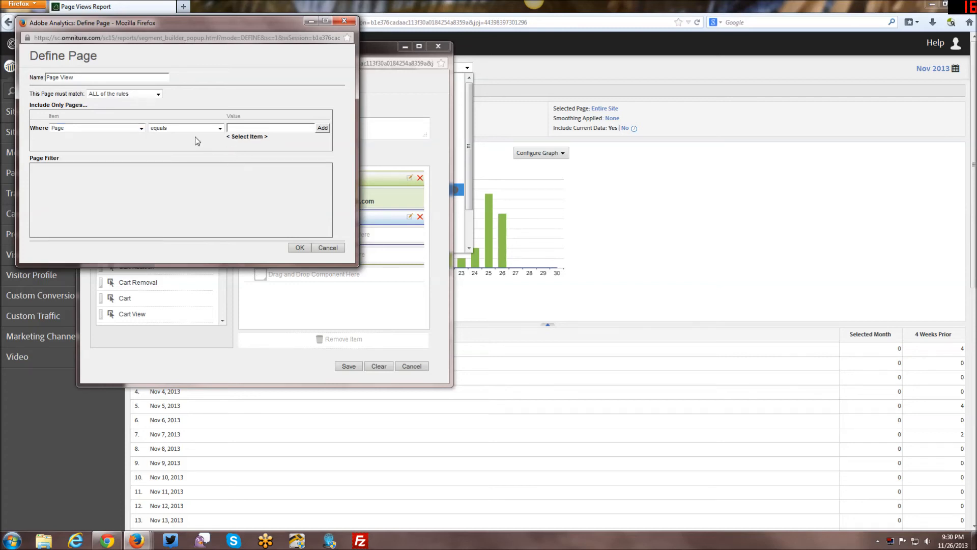
pyautogui.click(141, 128)
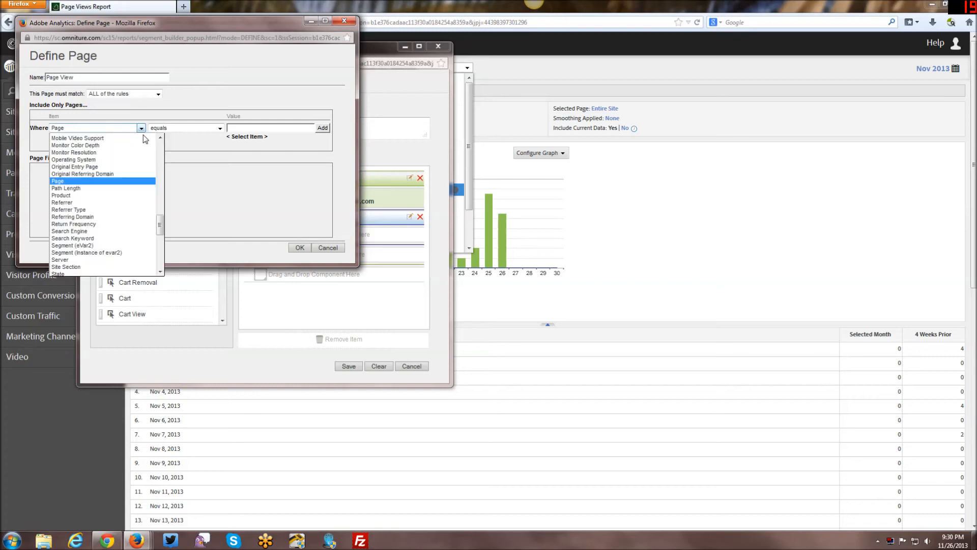
pyautogui.scroll(-3)
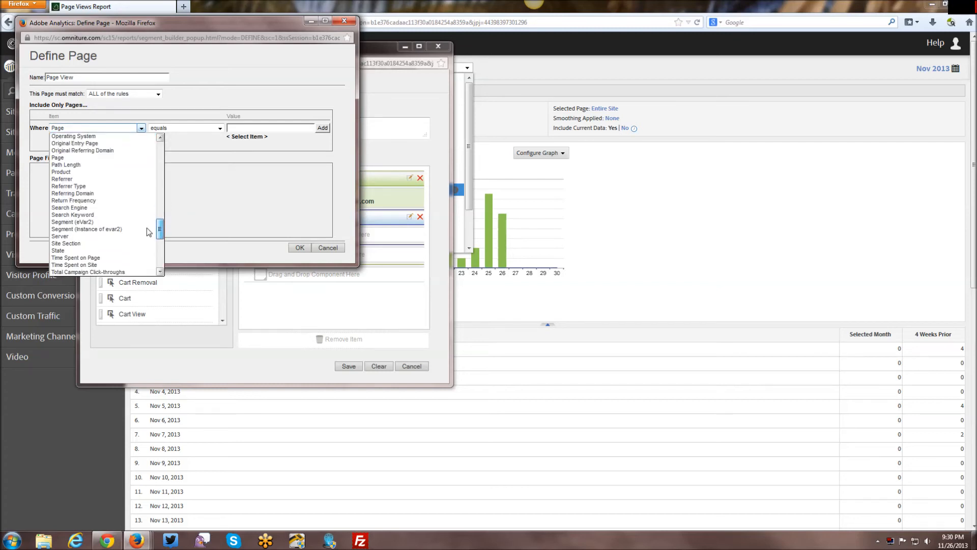
pyautogui.click(66, 243)
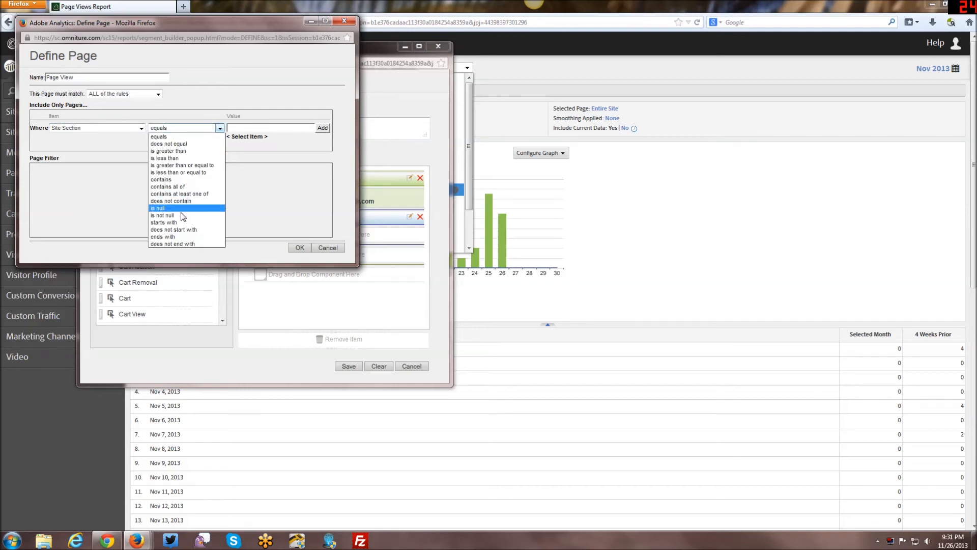
pyautogui.click(161, 179)
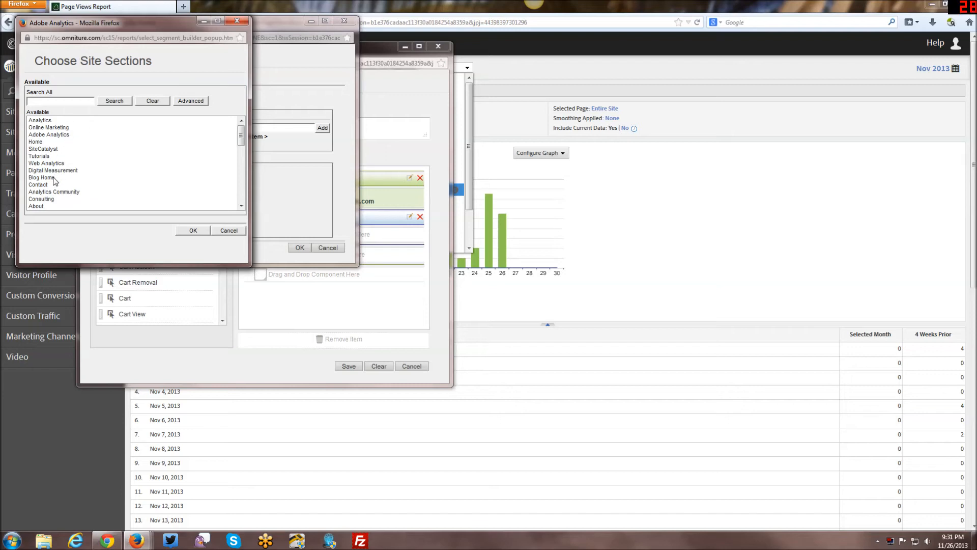
# - Browse the site sections, settle on Web Analytics and confirm Site Section contains Web Analytics
pyautogui.click(41, 177)
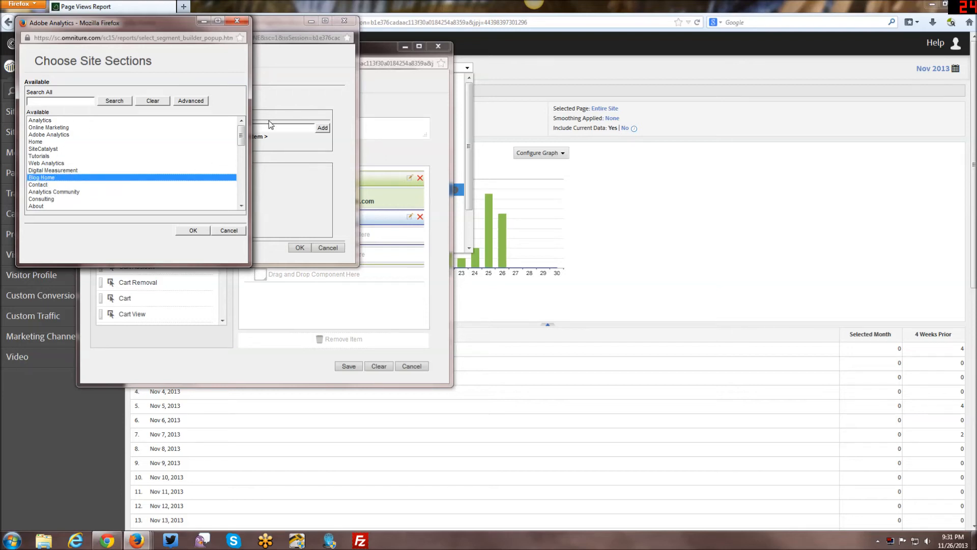
pyautogui.scroll(-3)
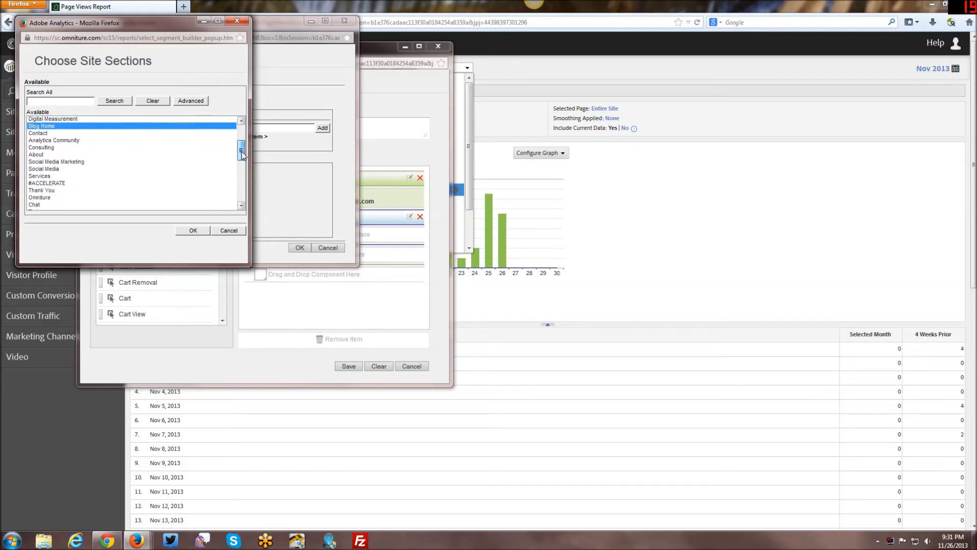
pyautogui.moveTo(242, 153); pyautogui.dragTo(241, 184)
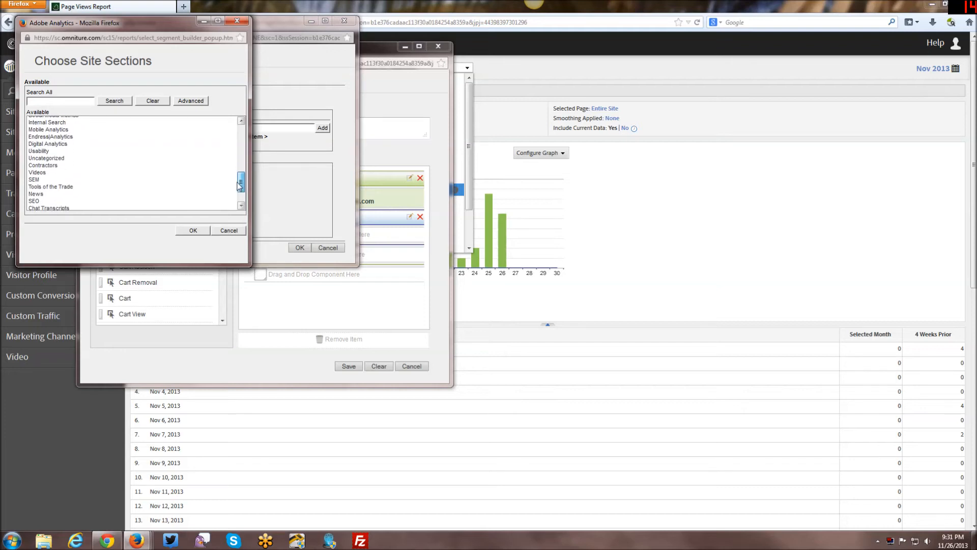
pyautogui.moveTo(241, 182); pyautogui.dragTo(241, 190)
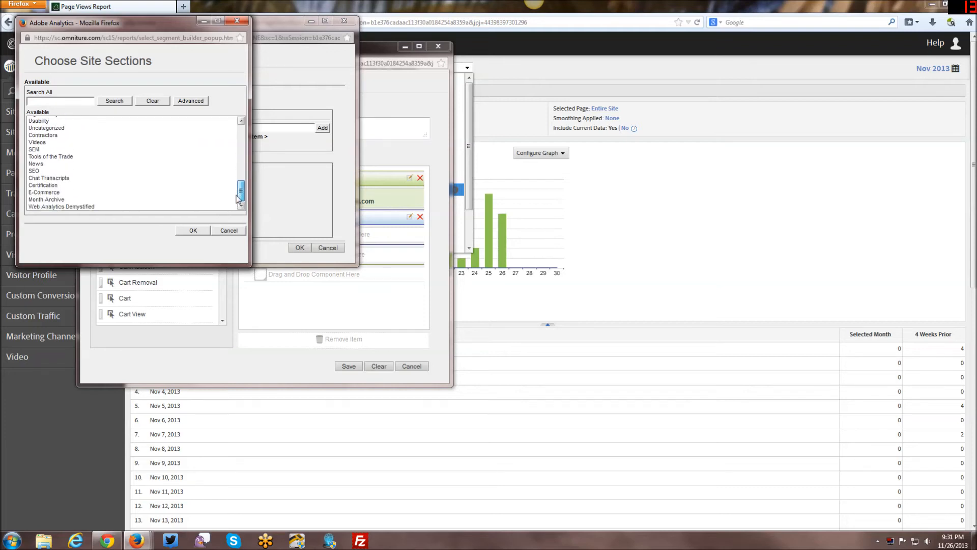
pyautogui.moveTo(240, 190); pyautogui.dragTo(241, 177)
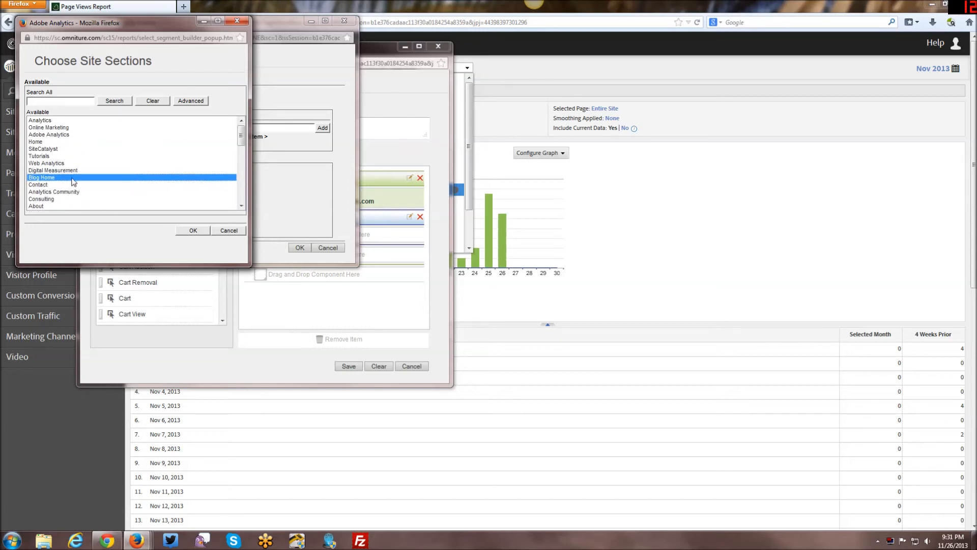
pyautogui.click(39, 121)
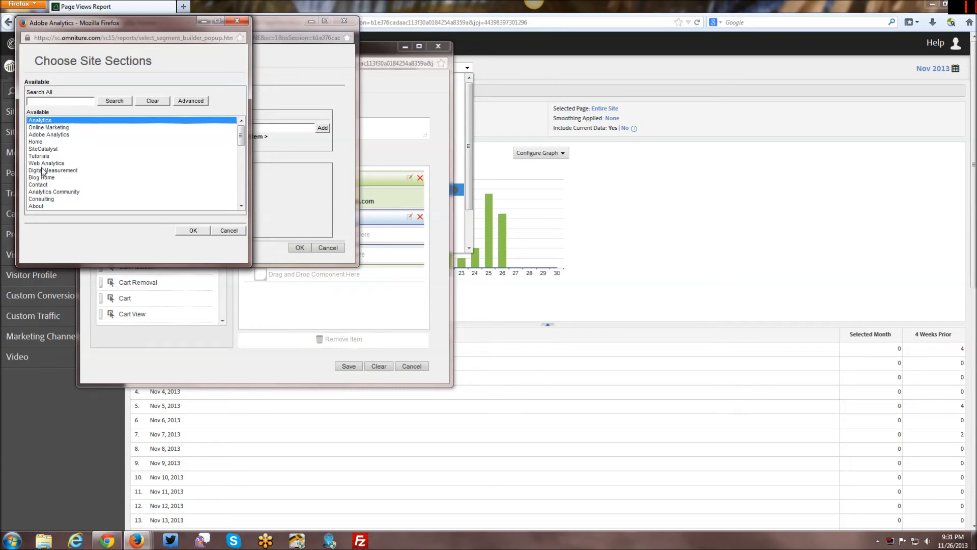
pyautogui.click(46, 163)
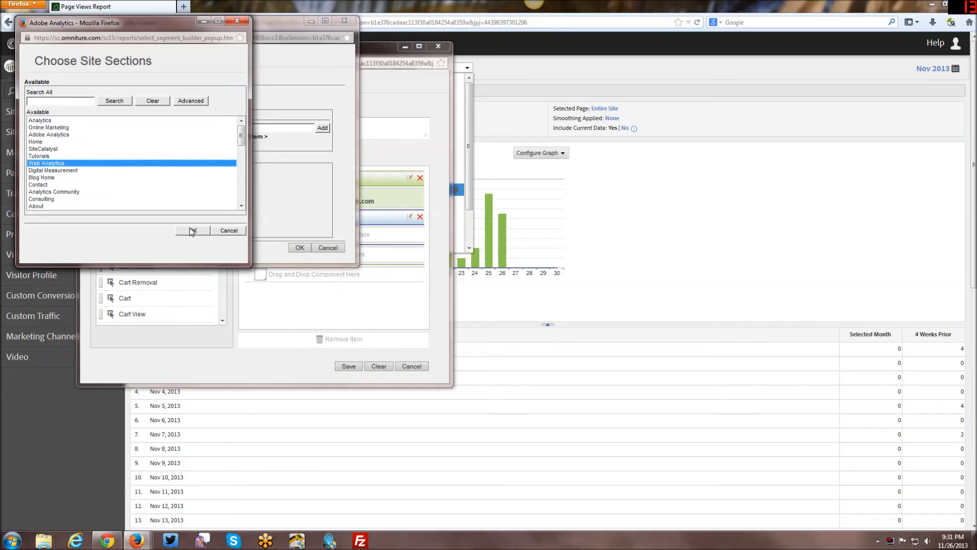
pyautogui.click(192, 230)
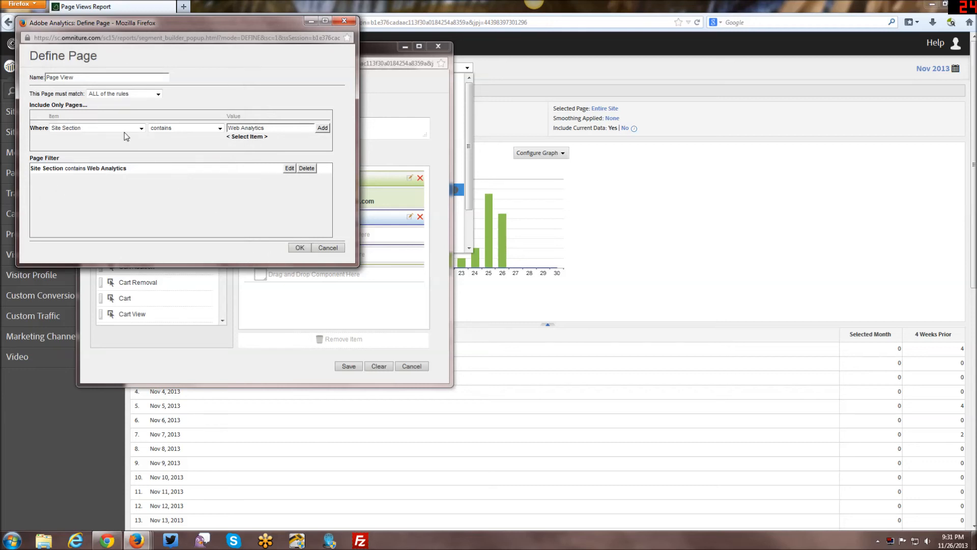
pyautogui.click(300, 247)
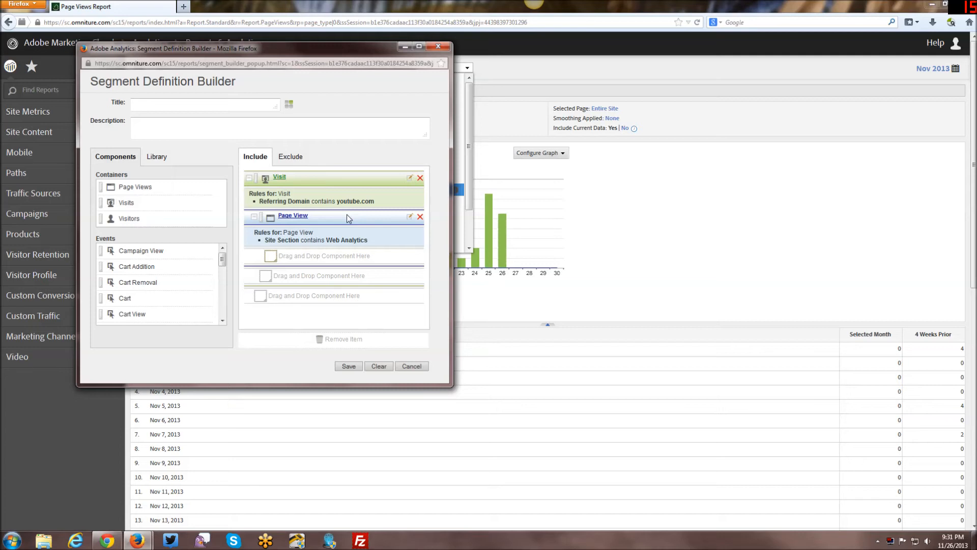
pyautogui.moveTo(428, 218)
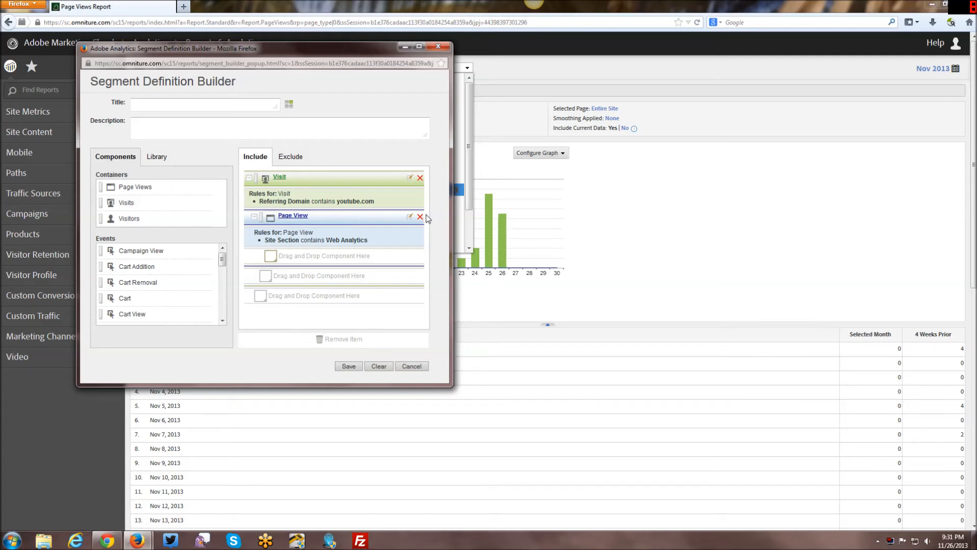
pyautogui.moveTo(420, 217)
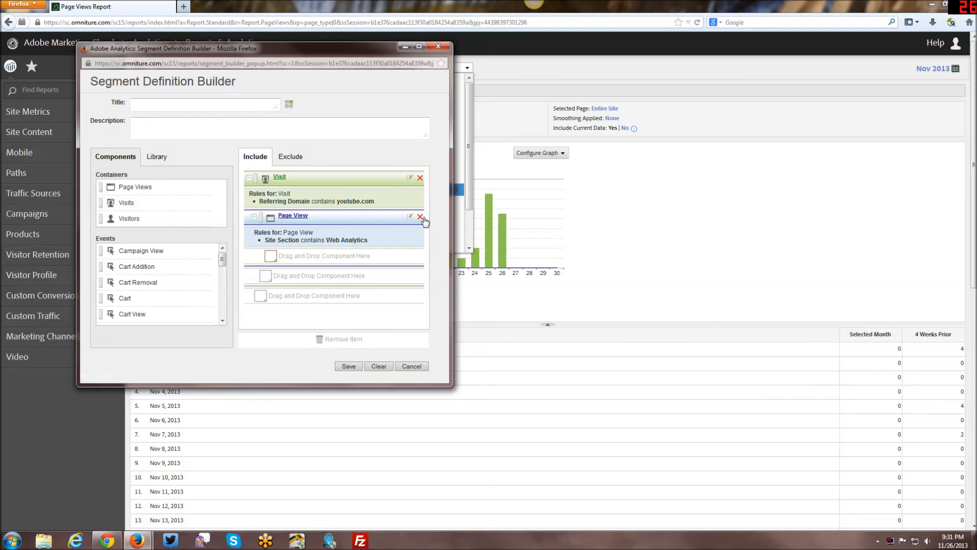
# - Delete the nested Page View container and confirm, keeping only the youtube.com visit rule
pyautogui.click(421, 216)
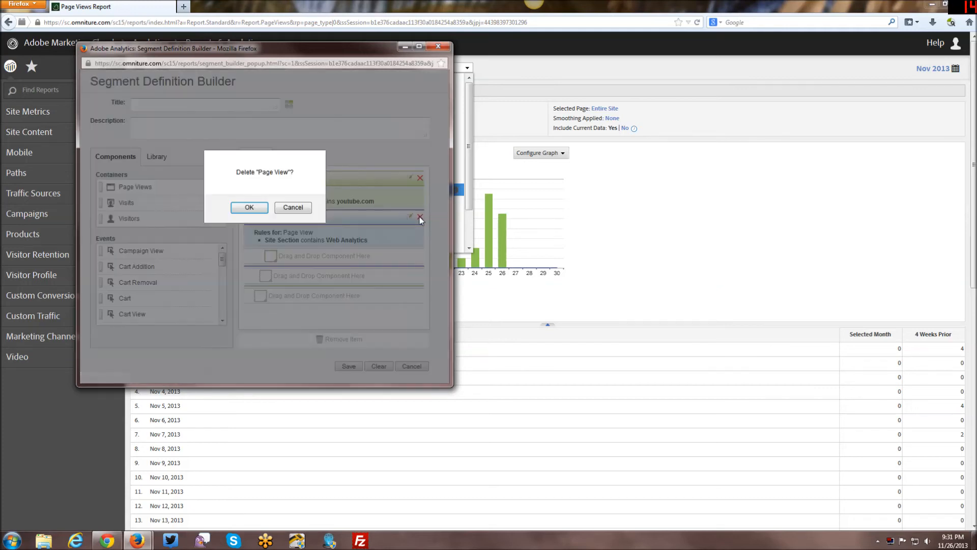
pyautogui.click(248, 207)
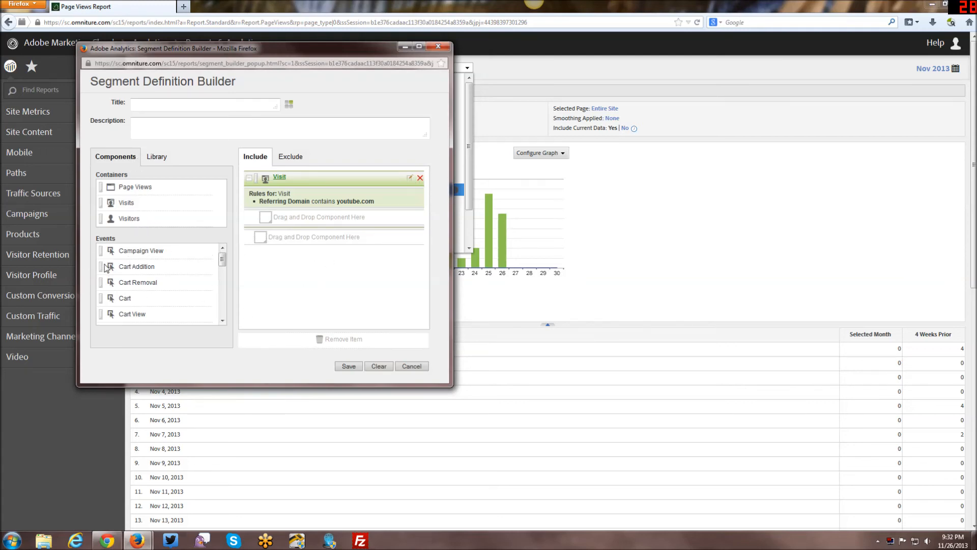
pyautogui.moveTo(117, 293)
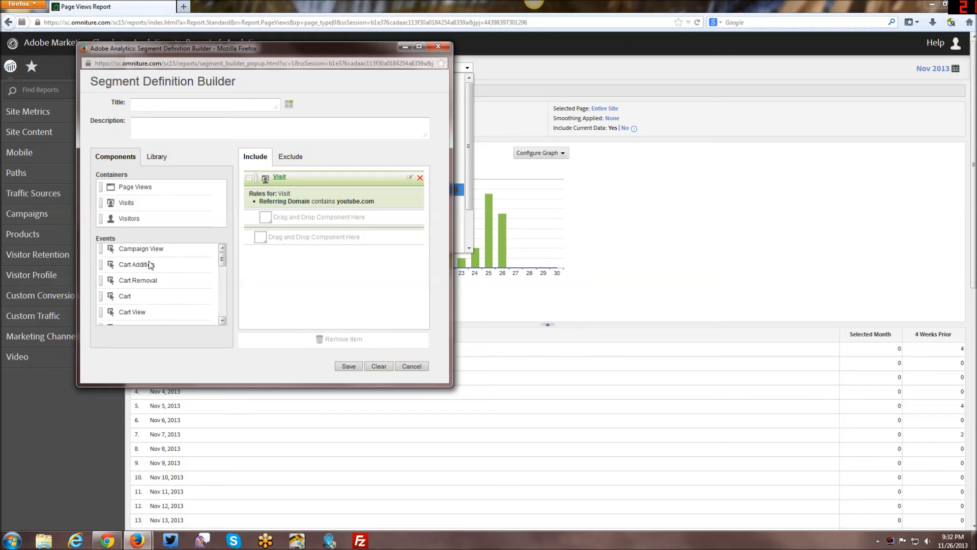
pyautogui.moveTo(158, 293)
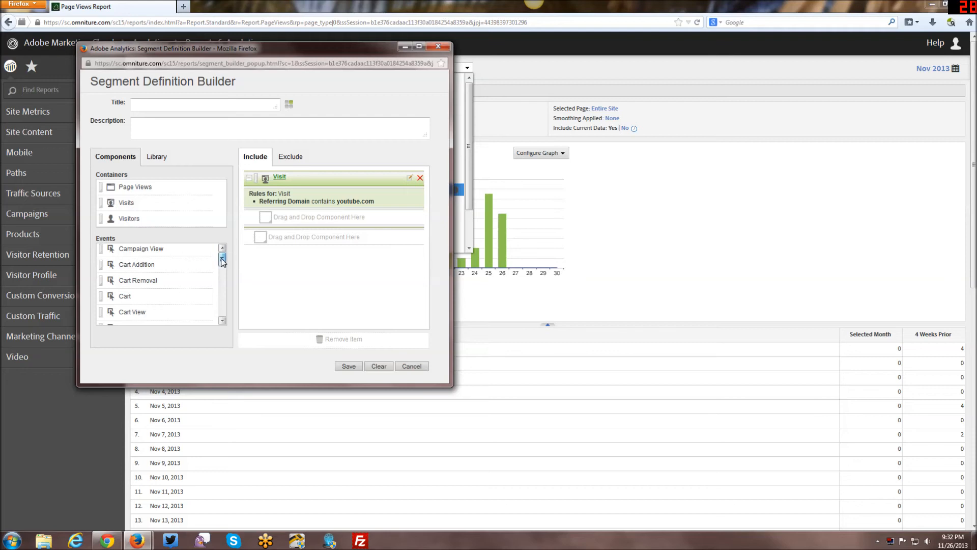
pyautogui.scroll(-3)
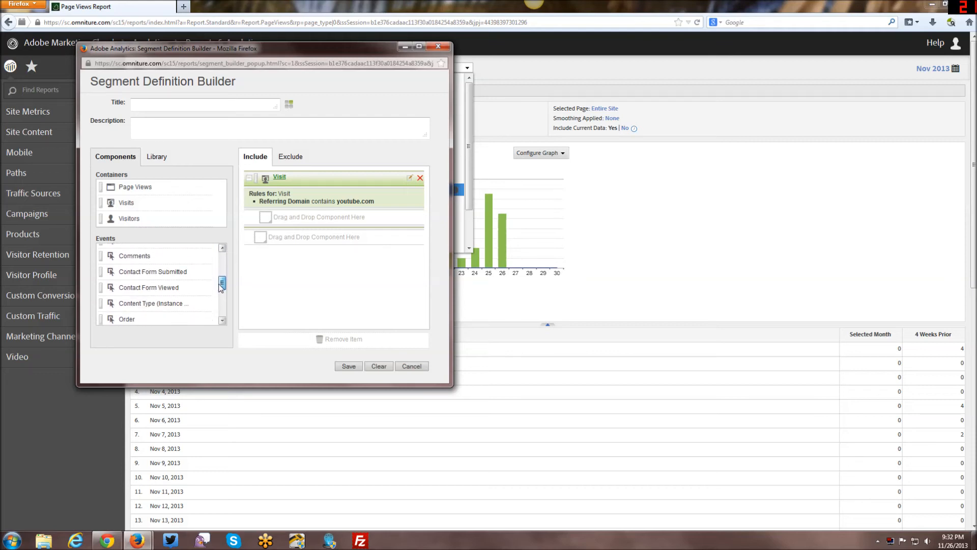
pyautogui.scroll(-3)
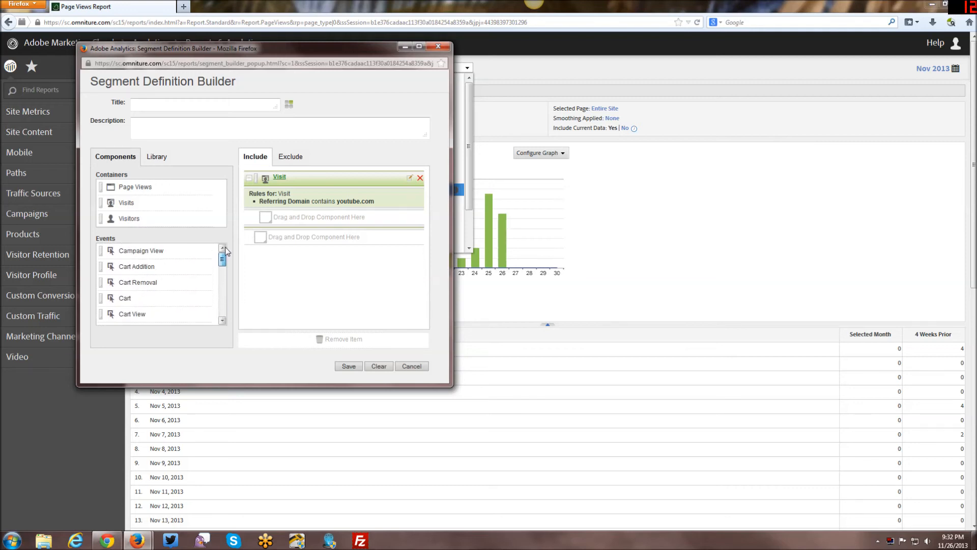
pyautogui.scroll(-3)
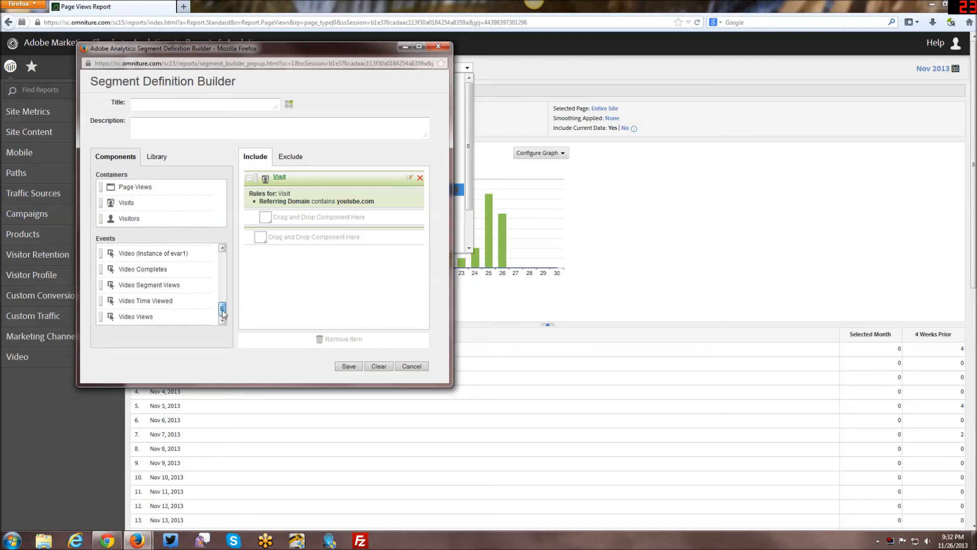
pyautogui.moveTo(218, 317)
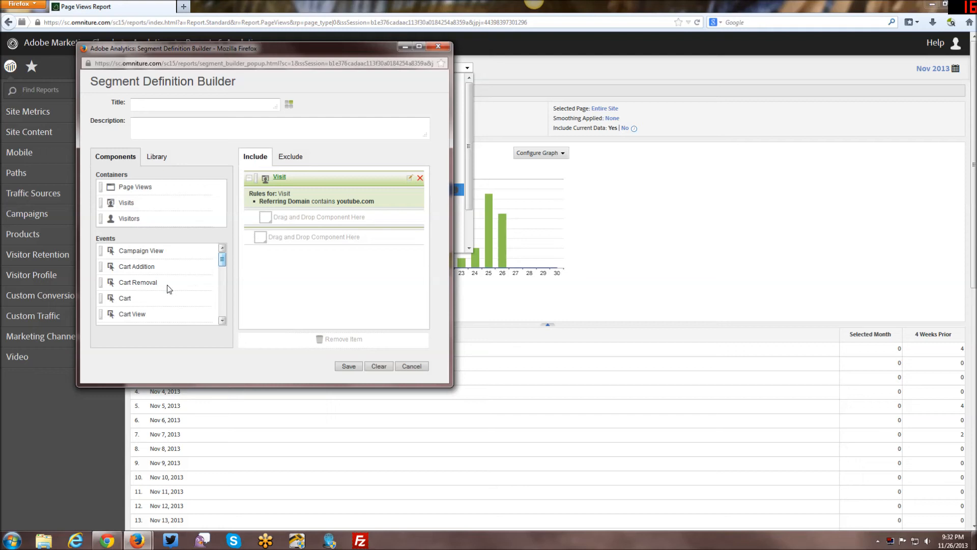
pyautogui.moveTo(102, 258)
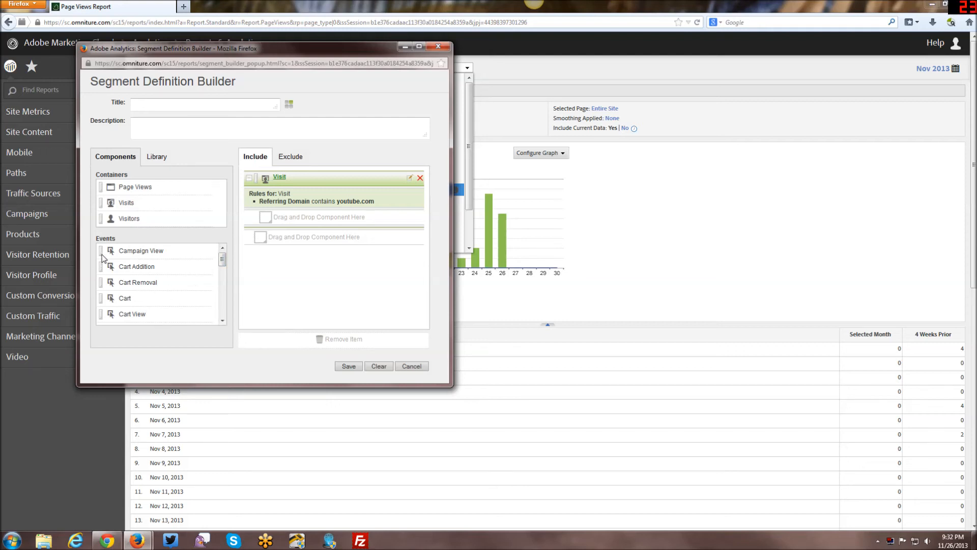
# - Drag Campaign View into the Visit container, then delete it, leaving only the youtube.com rule
pyautogui.moveTo(140, 250); pyautogui.dragTo(293, 164)
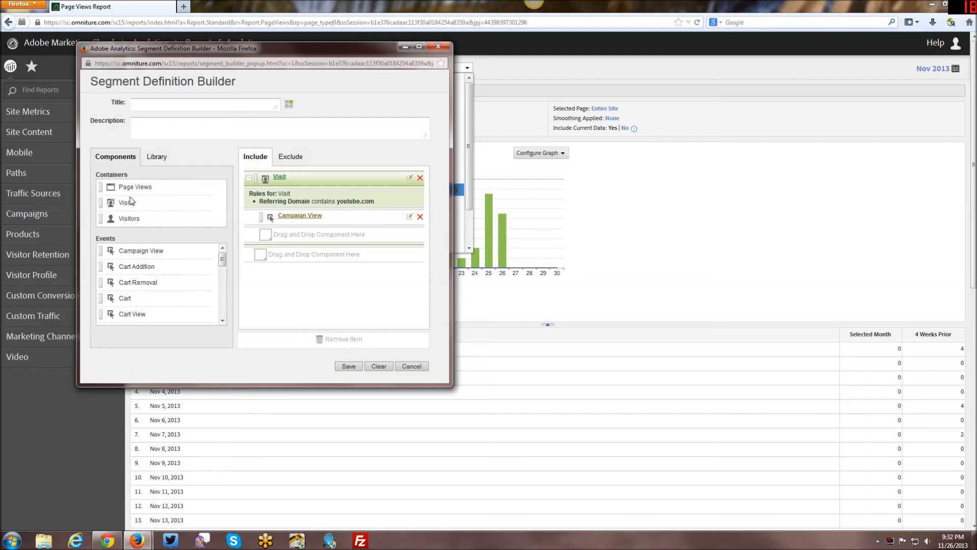
pyautogui.click(420, 216)
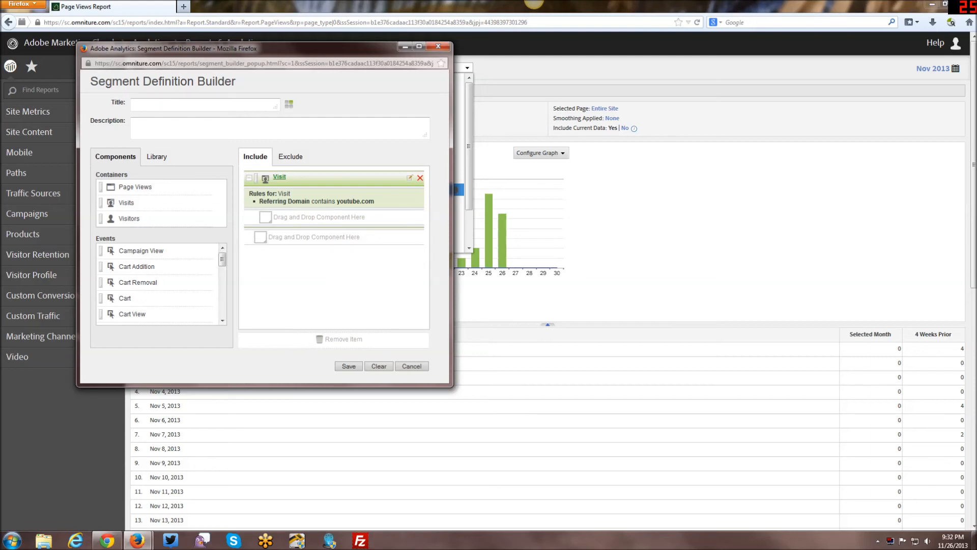
# - Title the segment 'Visits from YouTube' and save it
pyautogui.write('V')
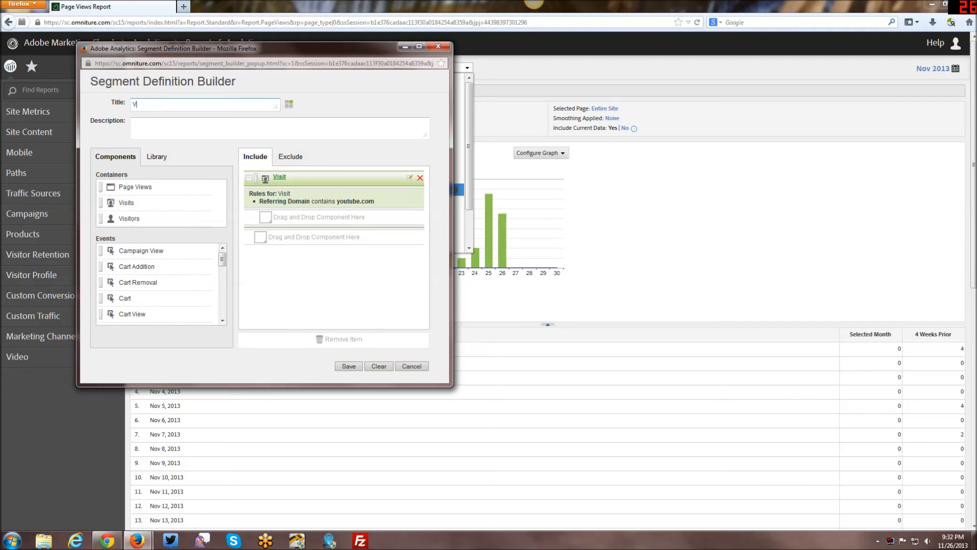
pyautogui.write('isits from')
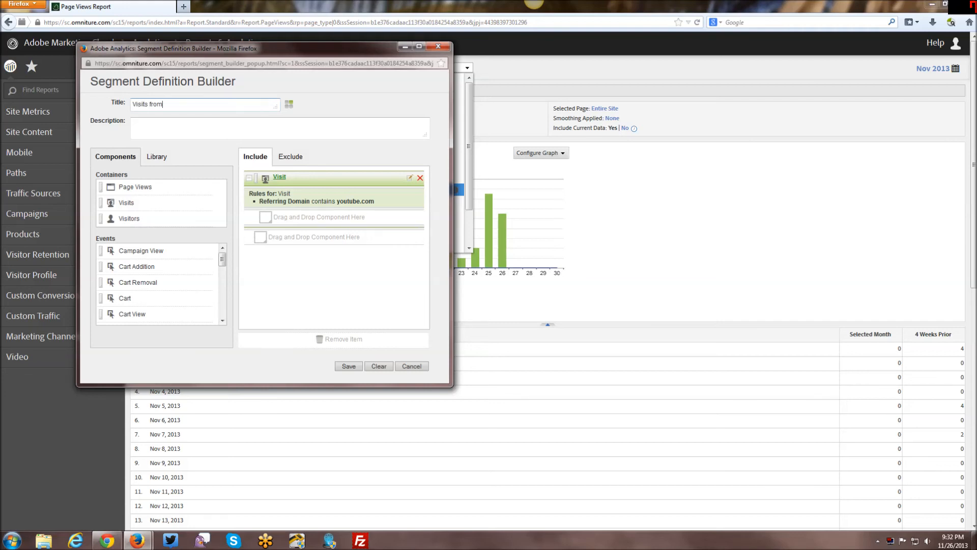
pyautogui.write('You')
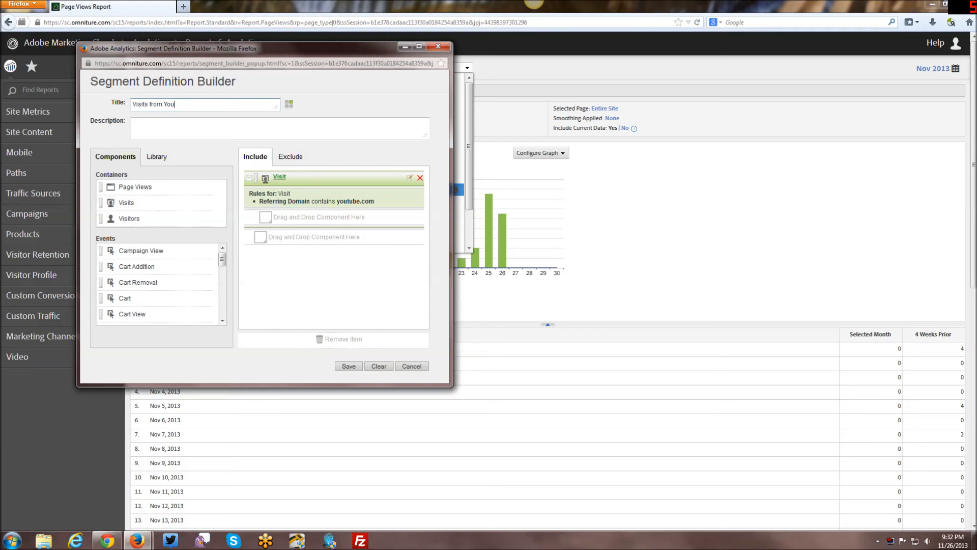
pyautogui.write('T')
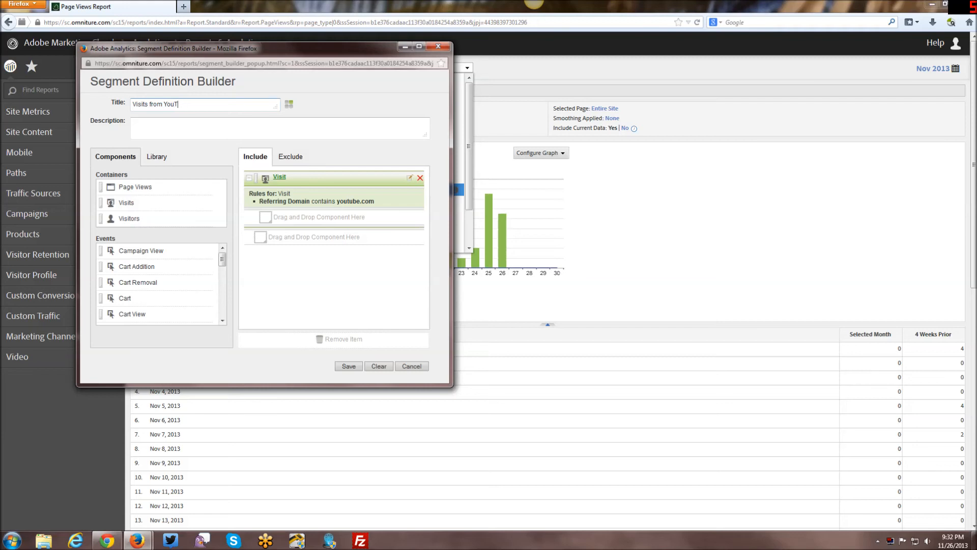
pyautogui.write('ube')
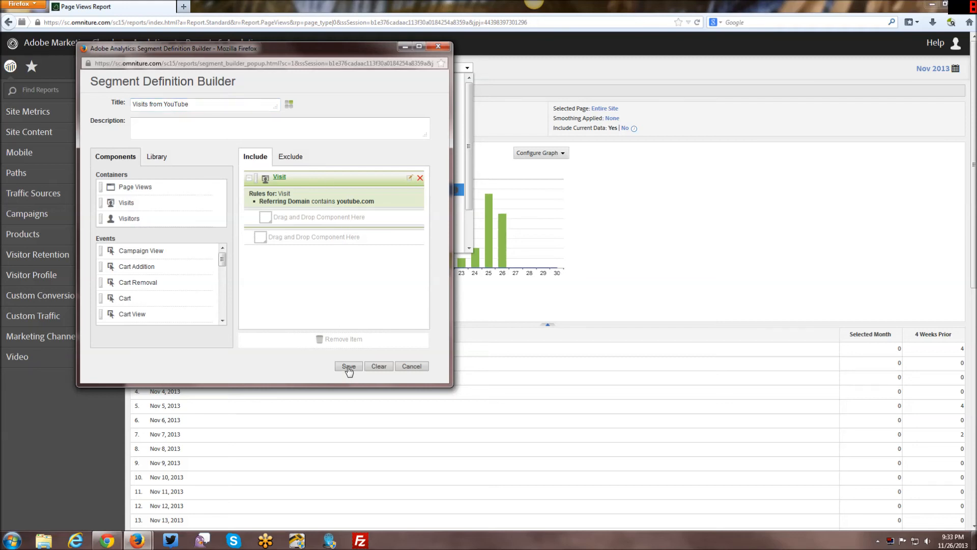
pyautogui.click(349, 367)
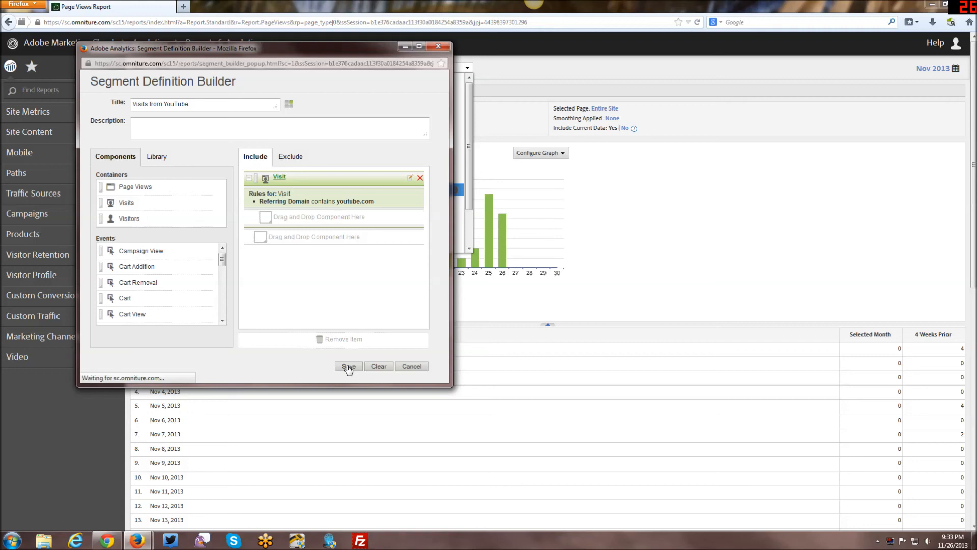
# - Apply the Visits from YouTube segment to the Page Views report
pyautogui.click(348, 366)
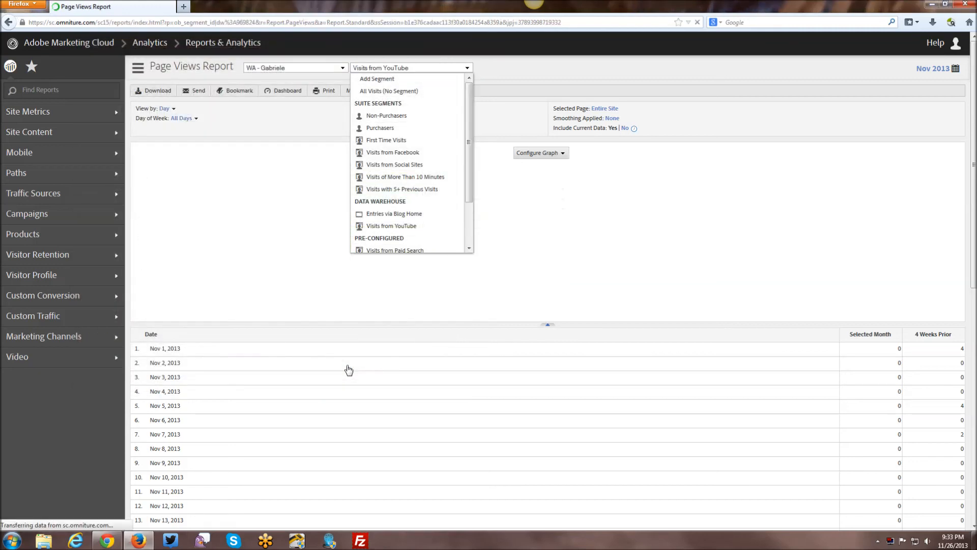
pyautogui.click(392, 226)
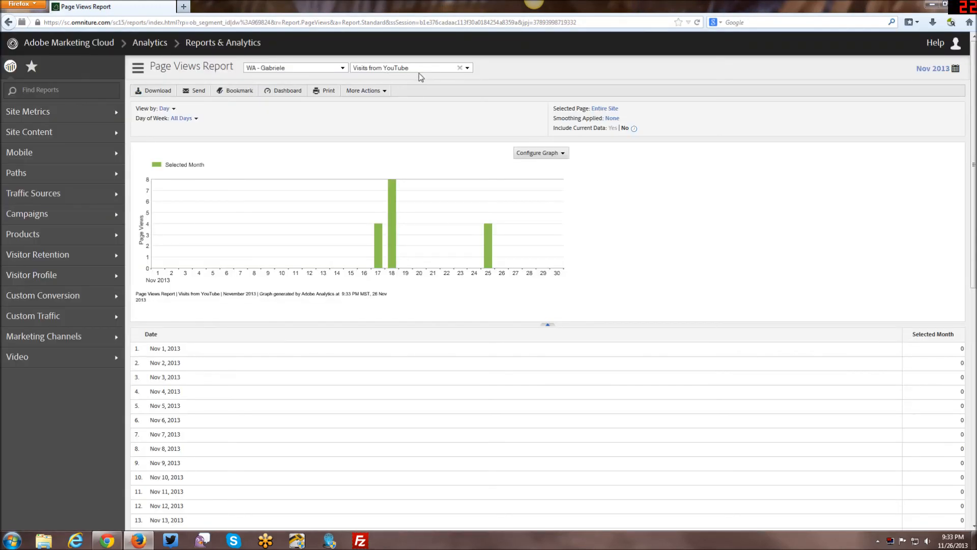
pyautogui.moveTo(364, 95)
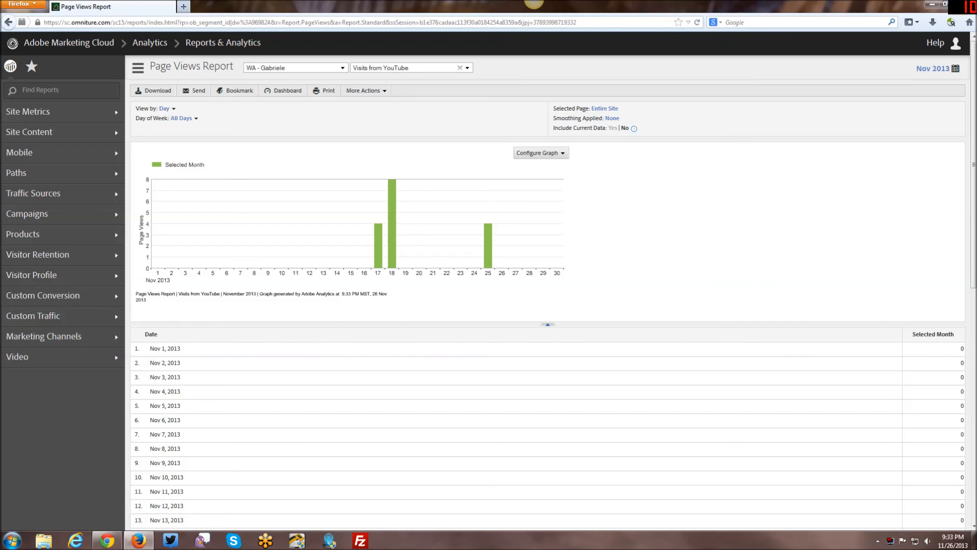
pyautogui.moveTo(288, 153)
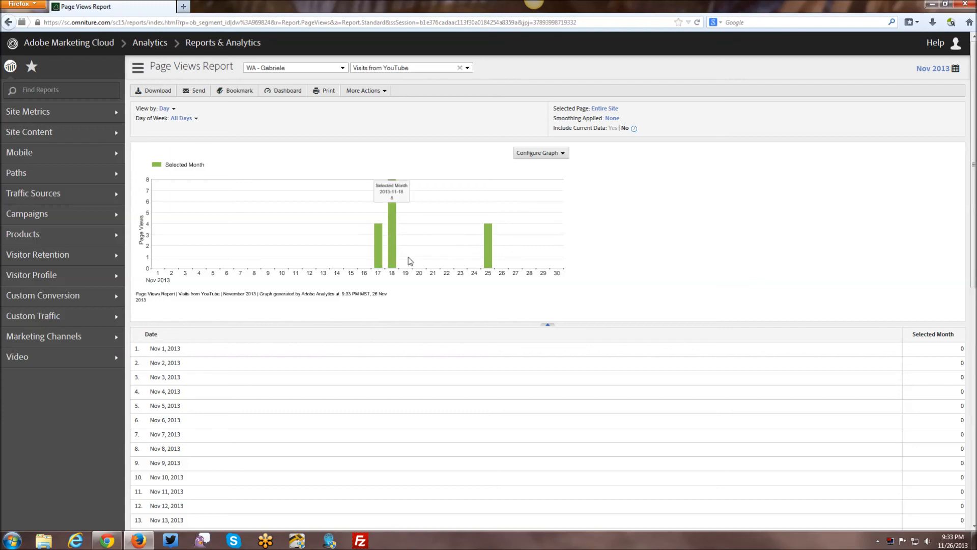
pyautogui.moveTo(489, 260)
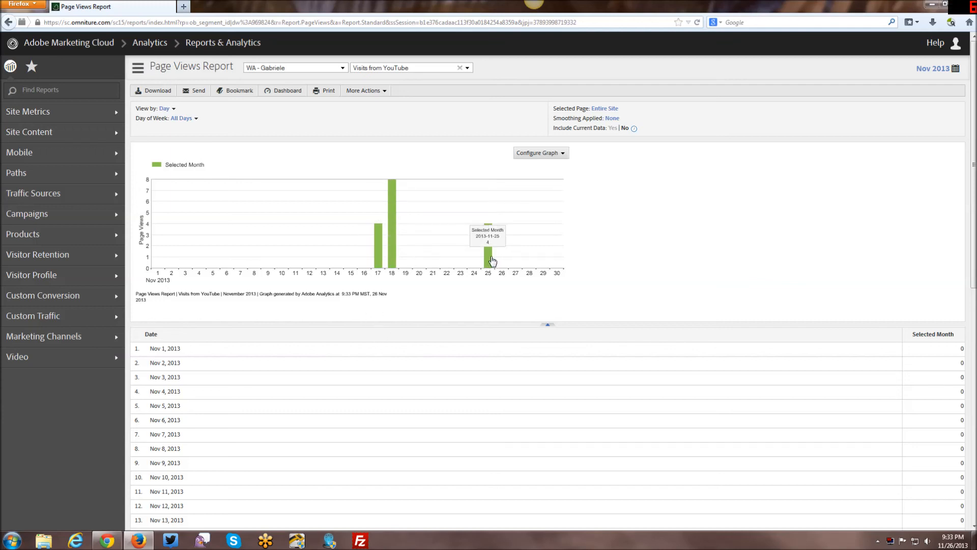
pyautogui.moveTo(179, 197)
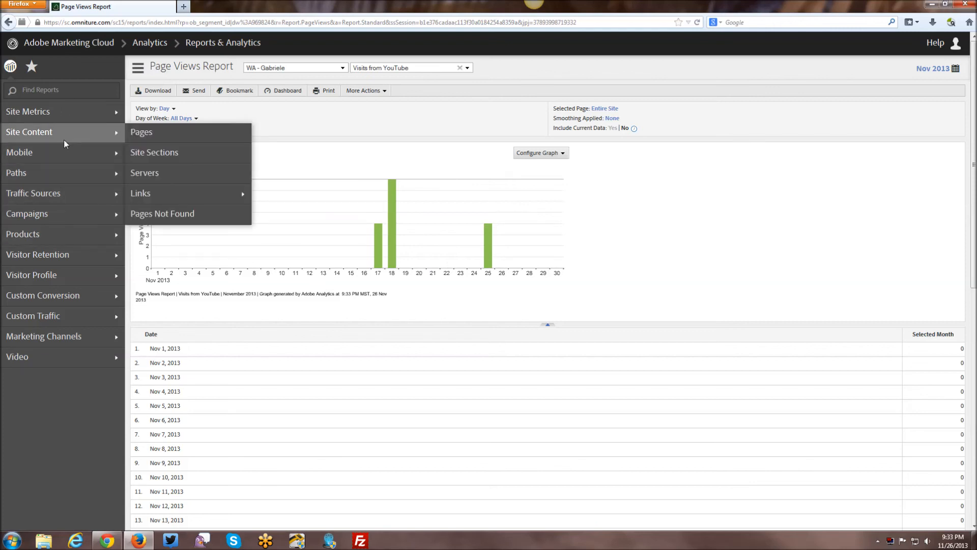
# - Show the Pages report under Site Content, still segmented by Visits from YouTube
pyautogui.click(141, 131)
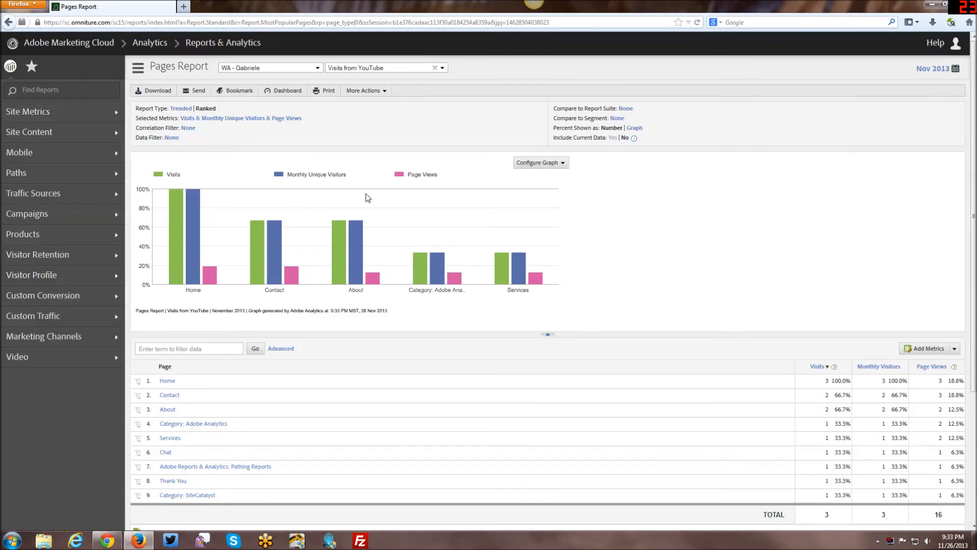
pyautogui.moveTo(395, 206)
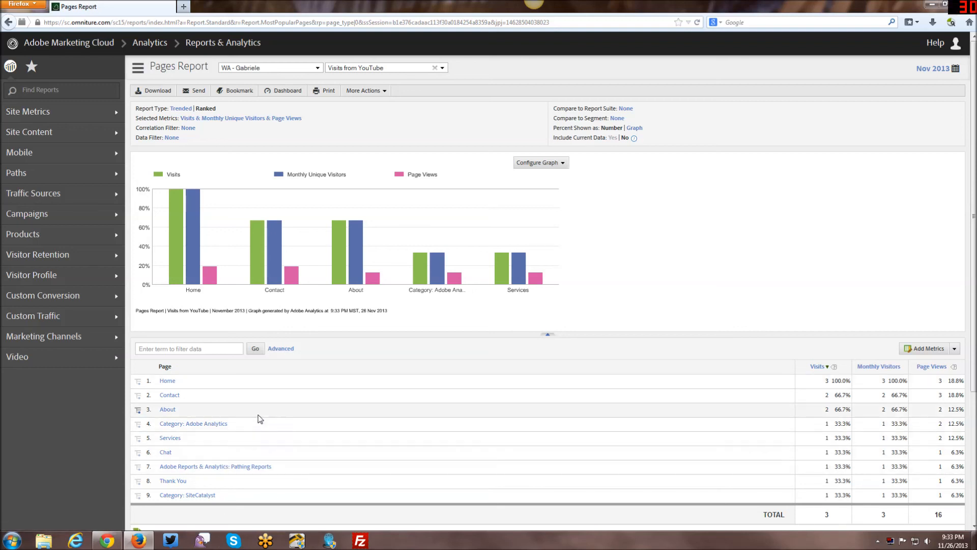
pyautogui.moveTo(346, 389)
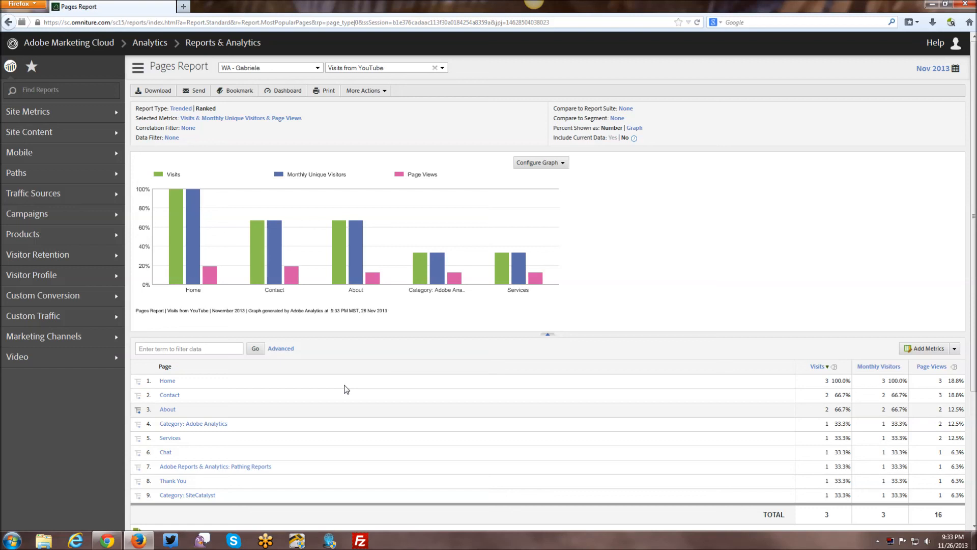
pyautogui.moveTo(688, 315)
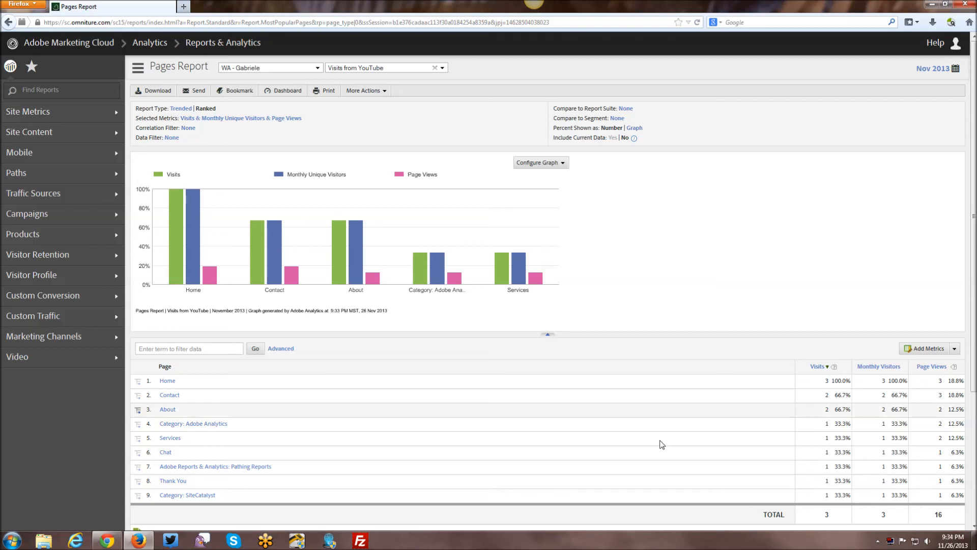
pyautogui.moveTo(194, 450)
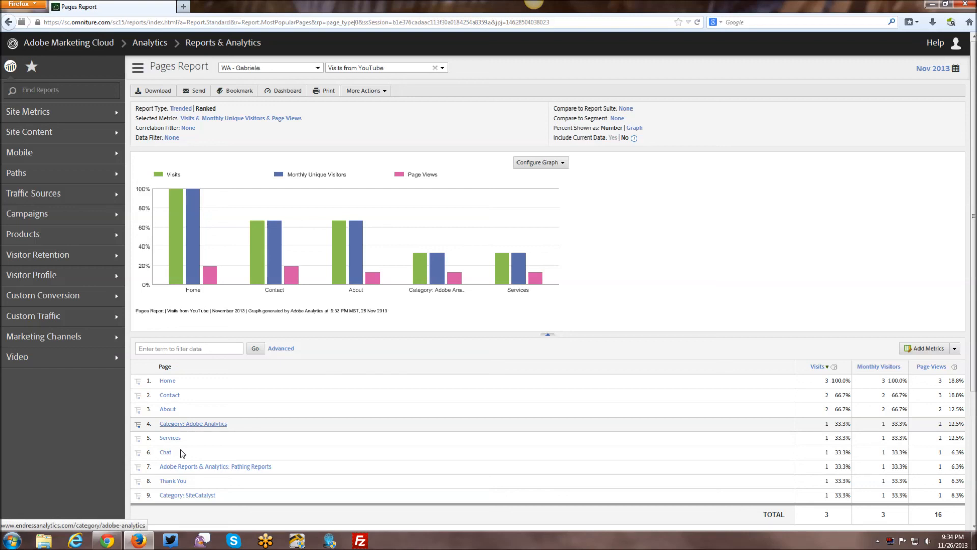
pyautogui.moveTo(222, 471)
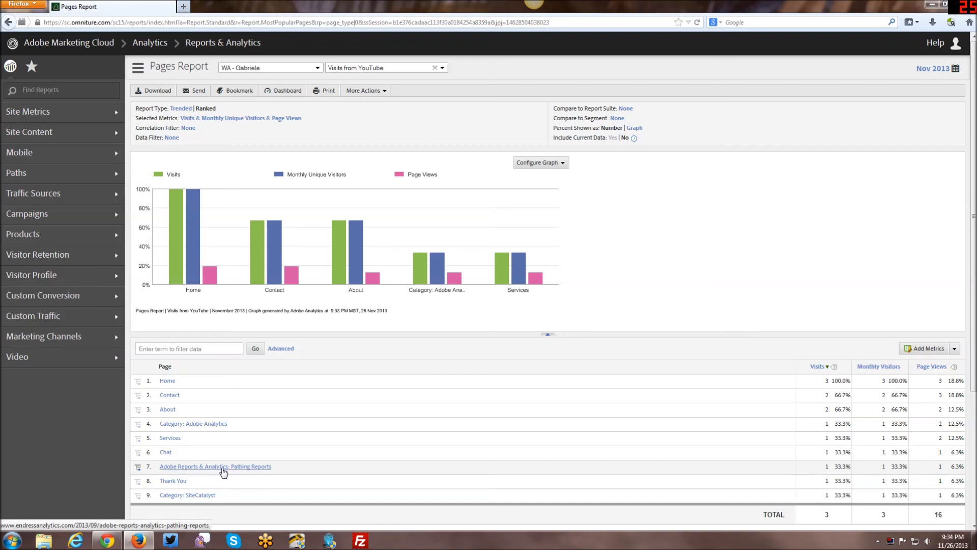
pyautogui.moveTo(268, 470)
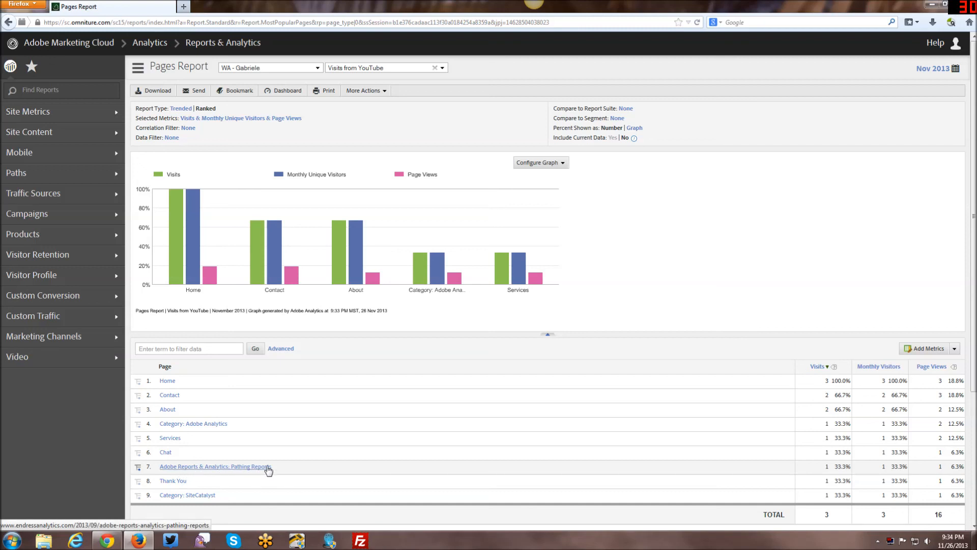
pyautogui.moveTo(274, 433)
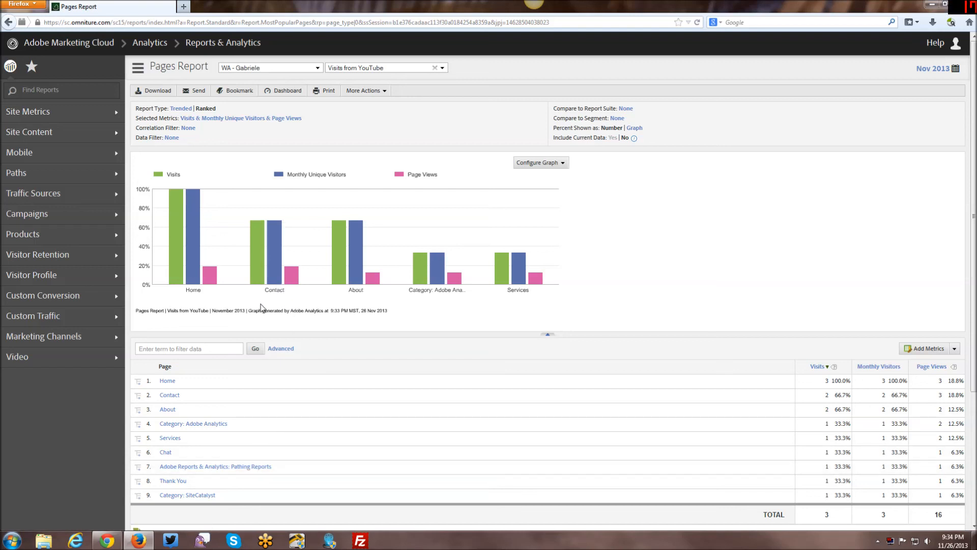
pyautogui.moveTo(94, 140)
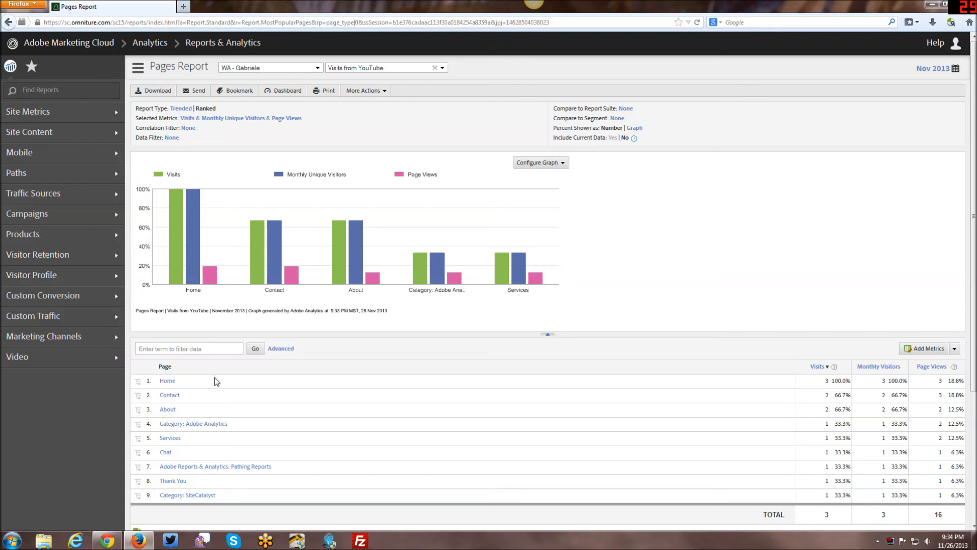
pyautogui.moveTo(213, 377)
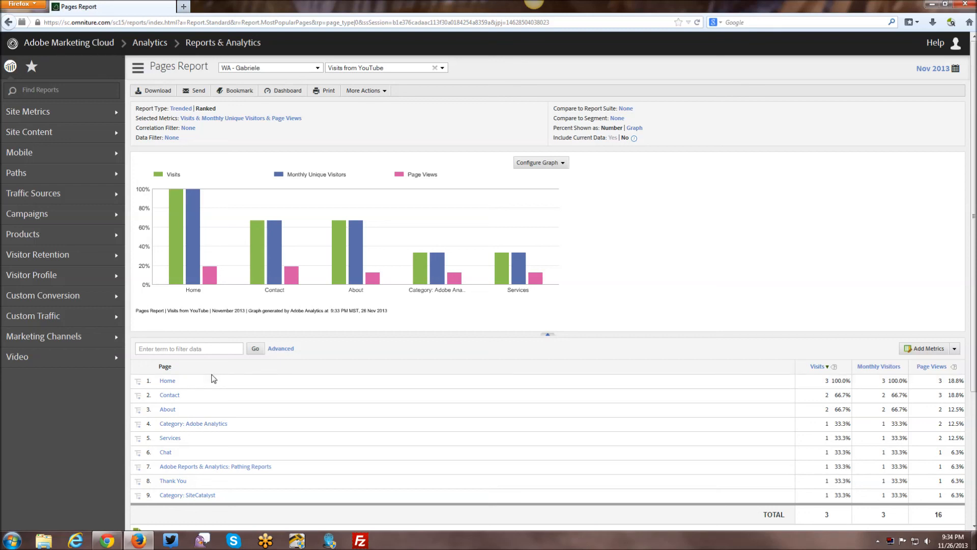
pyautogui.moveTo(347, 168)
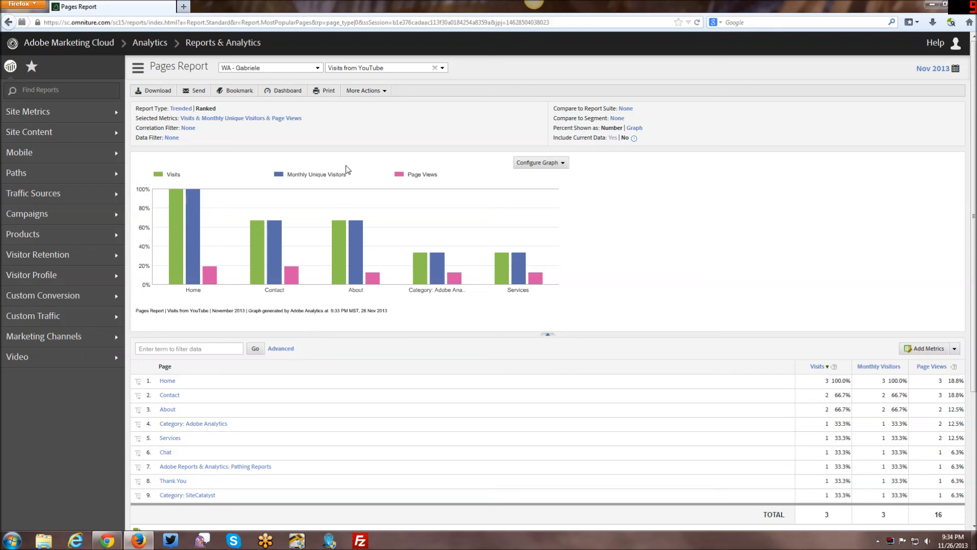
pyautogui.moveTo(385, 78)
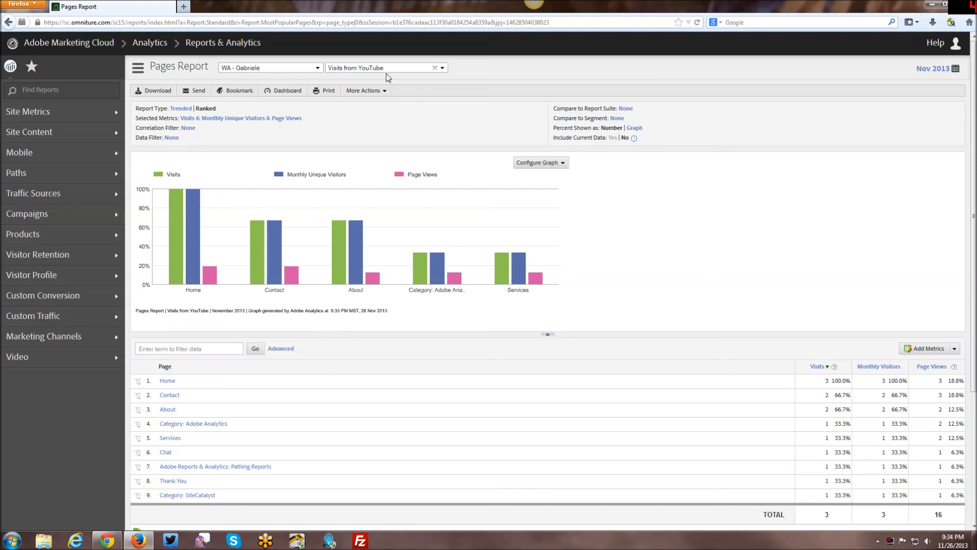
pyautogui.moveTo(375, 76)
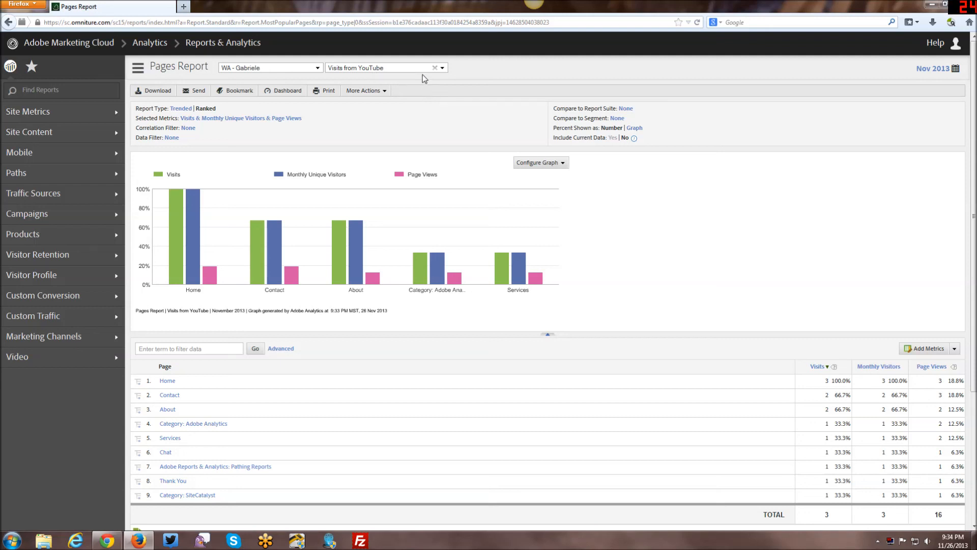
pyautogui.moveTo(433, 68)
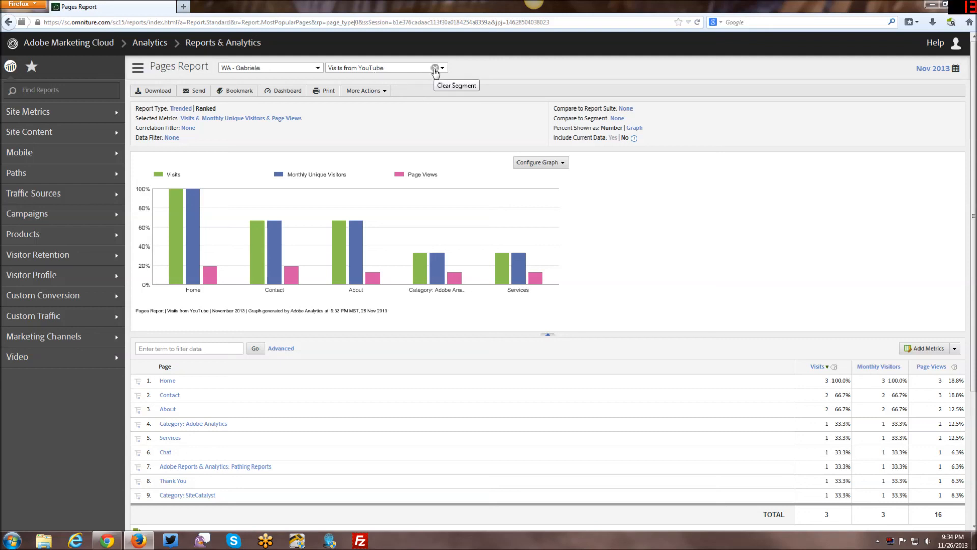
# - Clear the segment so the Pages report shows All Visits (No Segment)
pyautogui.click(433, 67)
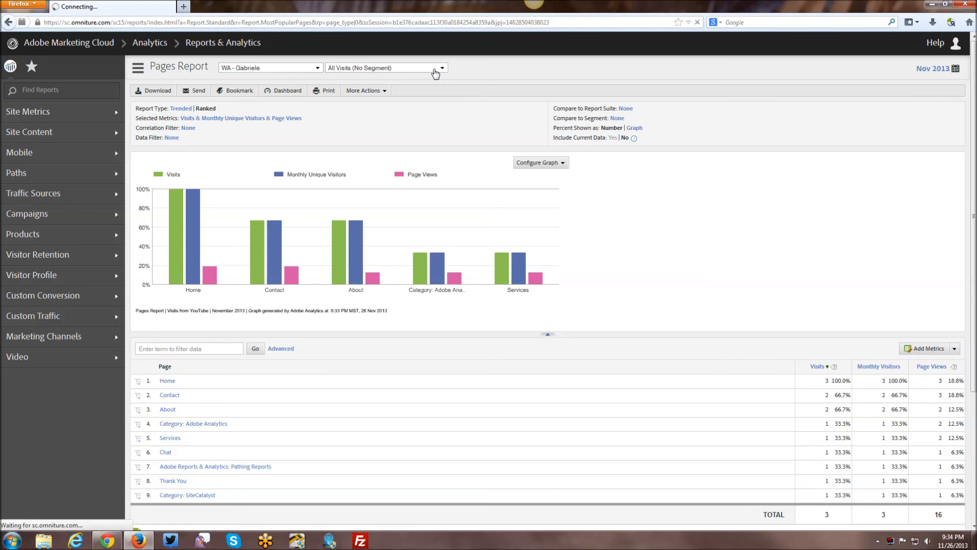